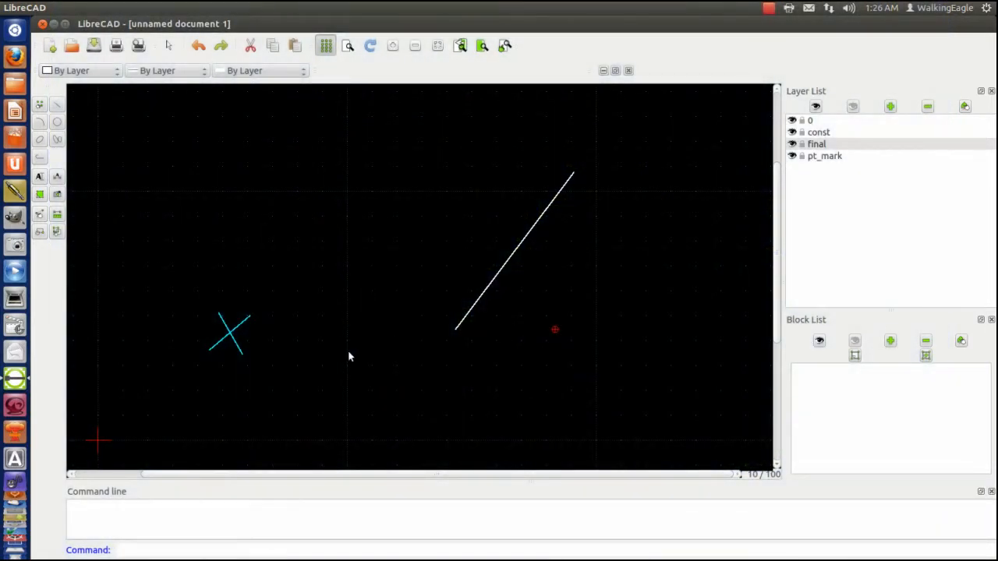
mouse_move(334, 392)
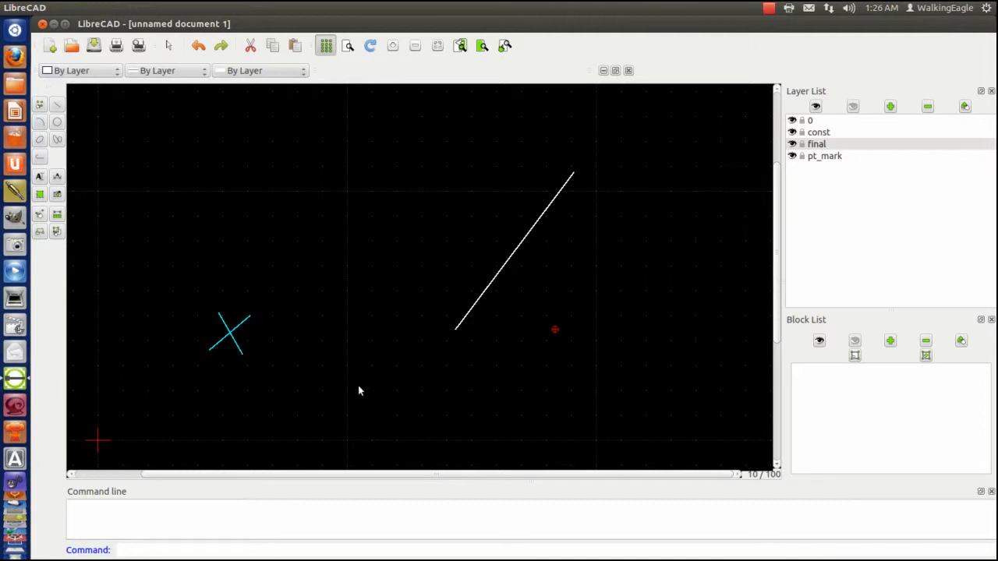
mouse_move(373, 390)
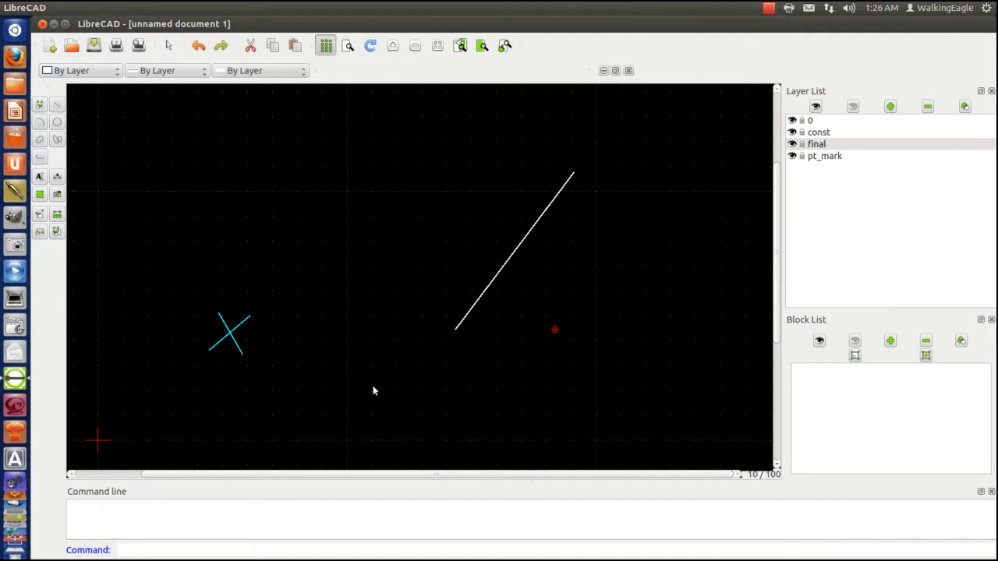
mouse_move(460, 322)
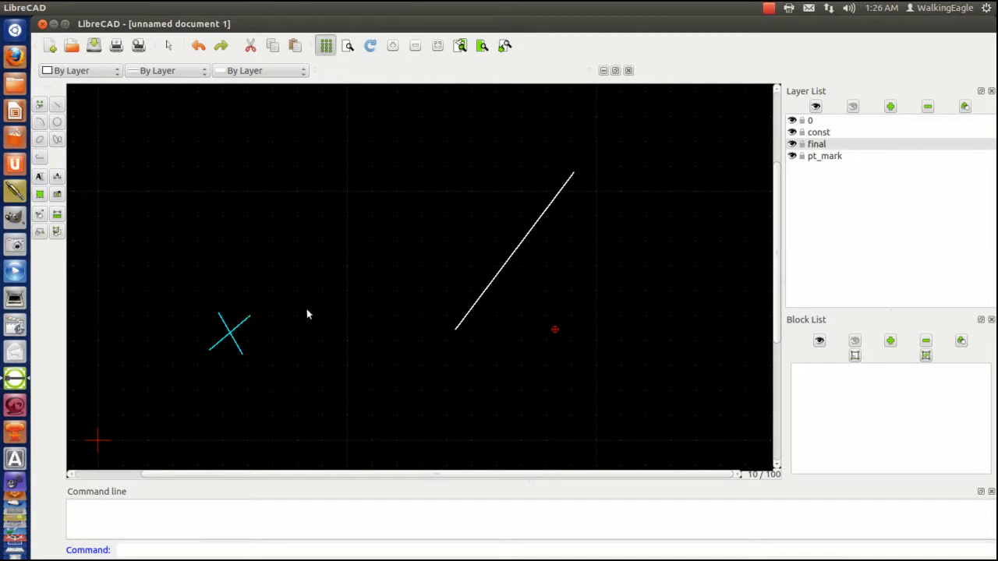
mouse_move(227, 340)
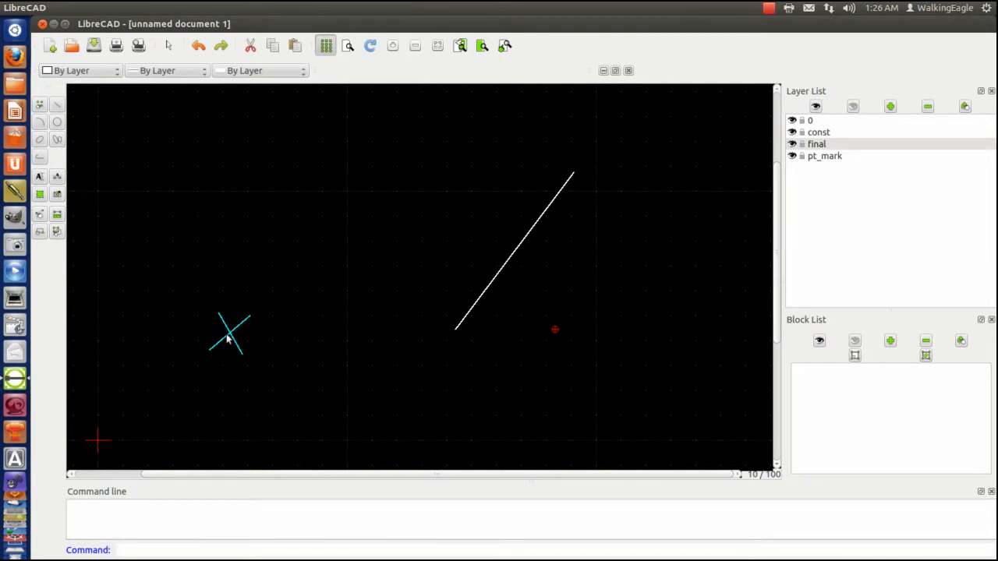
mouse_move(94, 155)
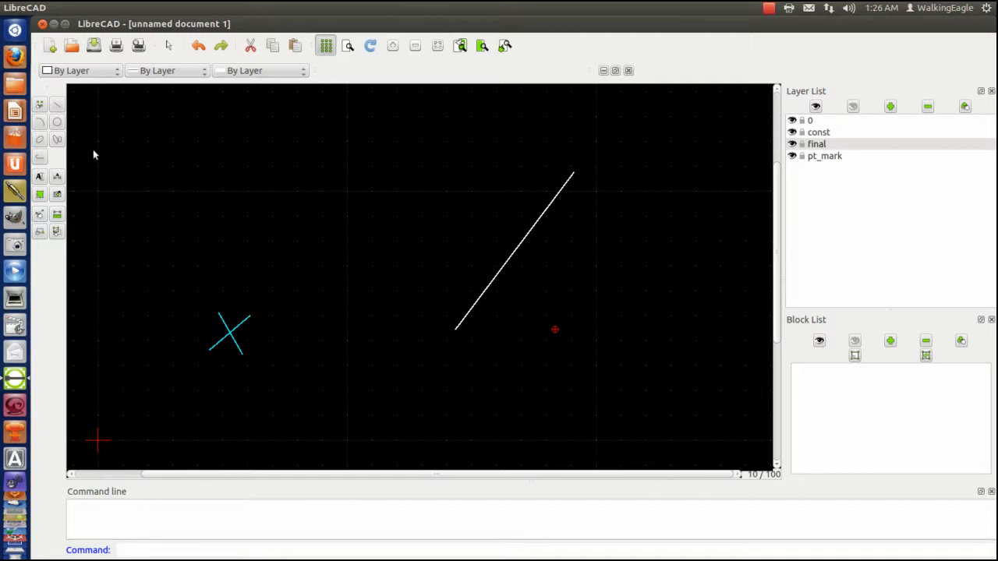
mouse_move(97, 125)
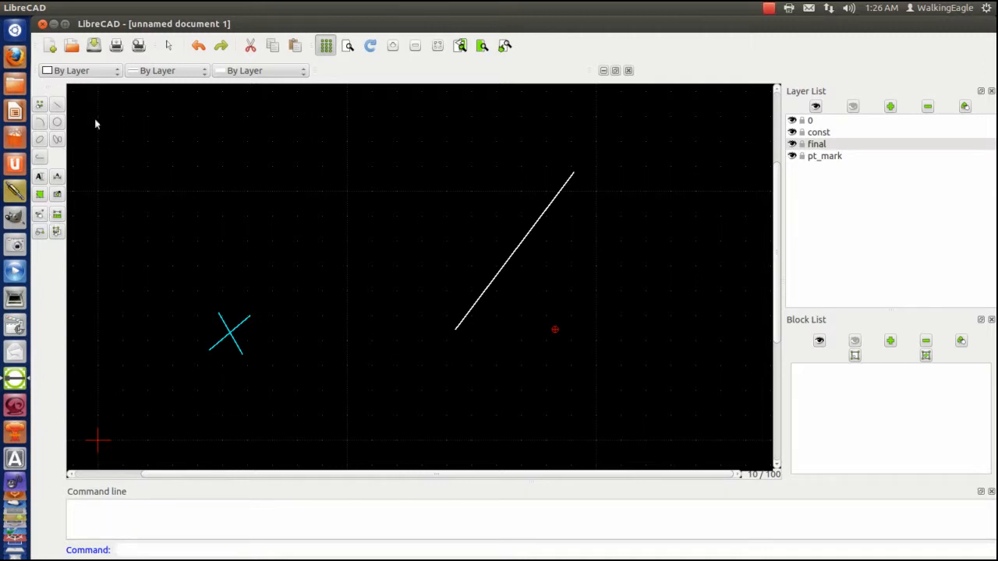
mouse_move(56, 103)
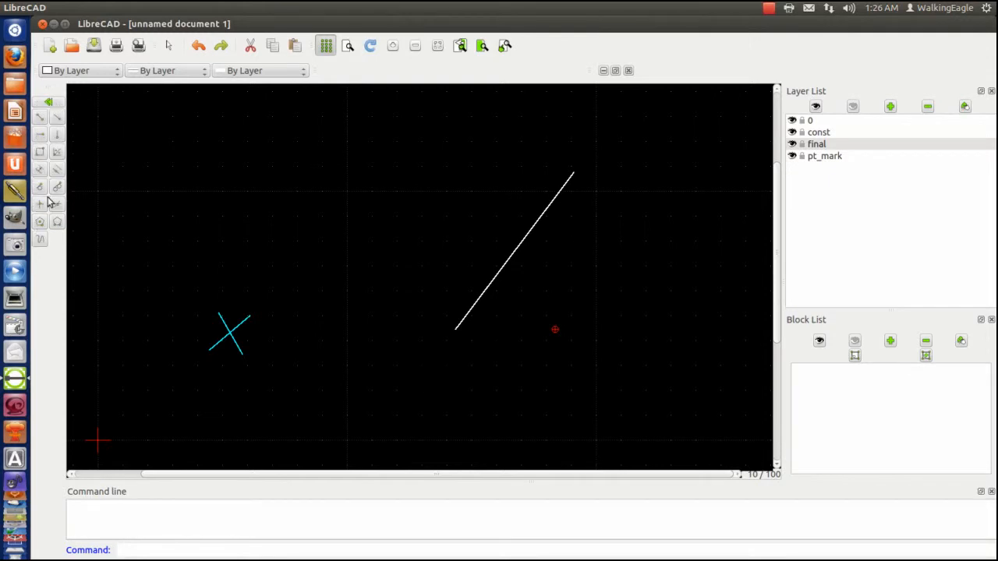
mouse_move(61, 173)
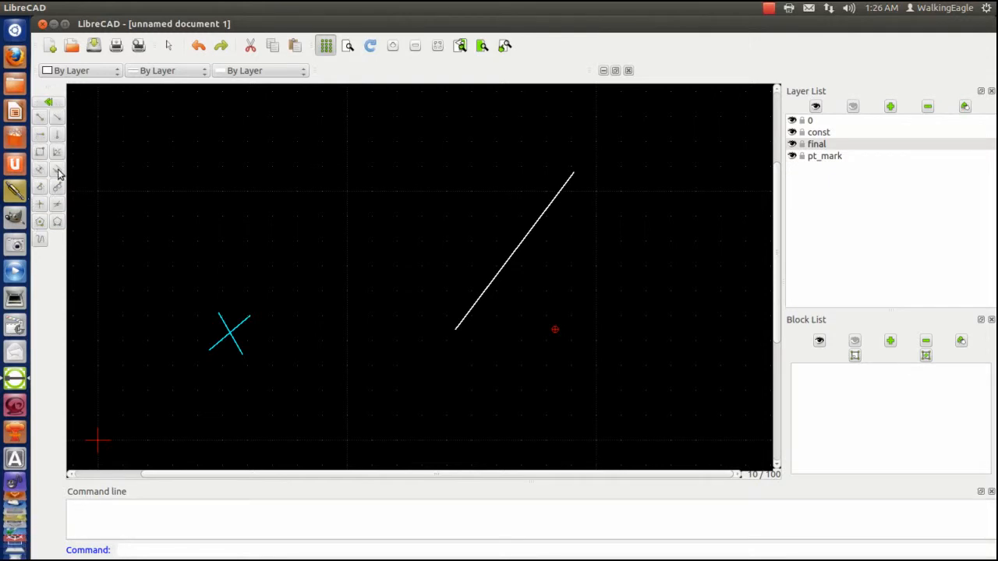
mouse_move(56, 170)
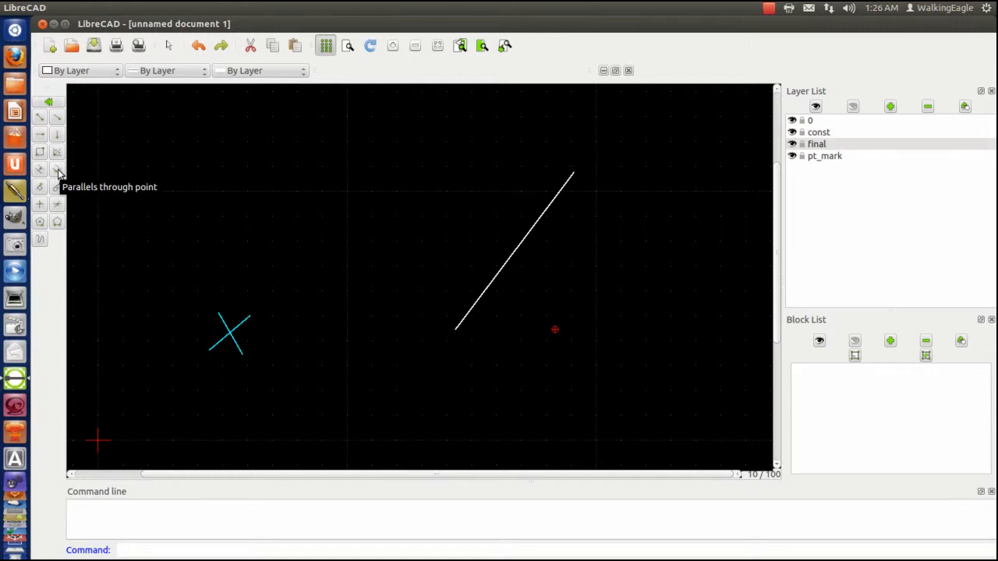
Step: Start a parallel of the white diagonal line passing through the cyan cross's centre
left_click(57, 172)
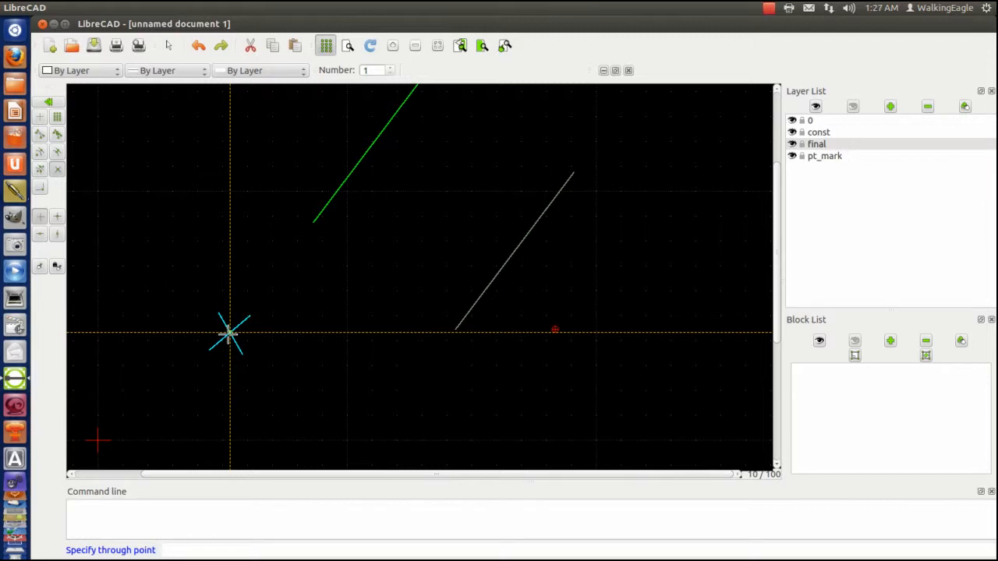
mouse_move(190, 206)
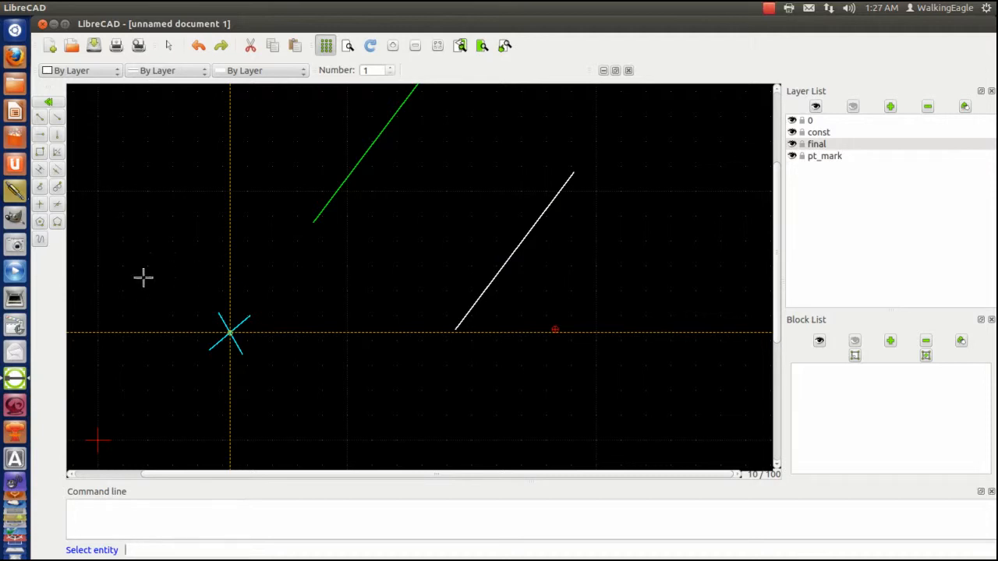
mouse_move(165, 183)
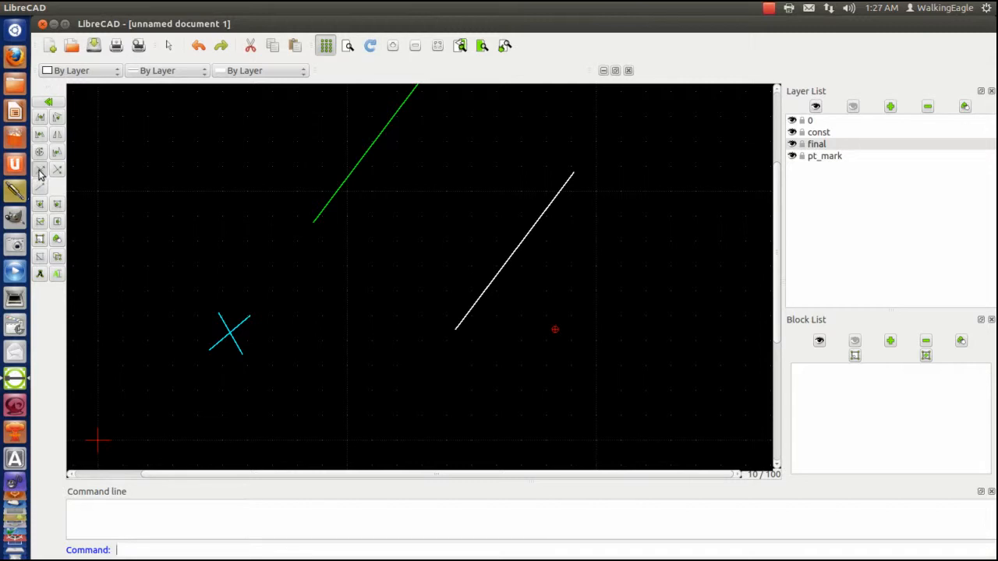
Step: Extend the green parallel line downward to meet the cyan cross line
left_click(39, 170)
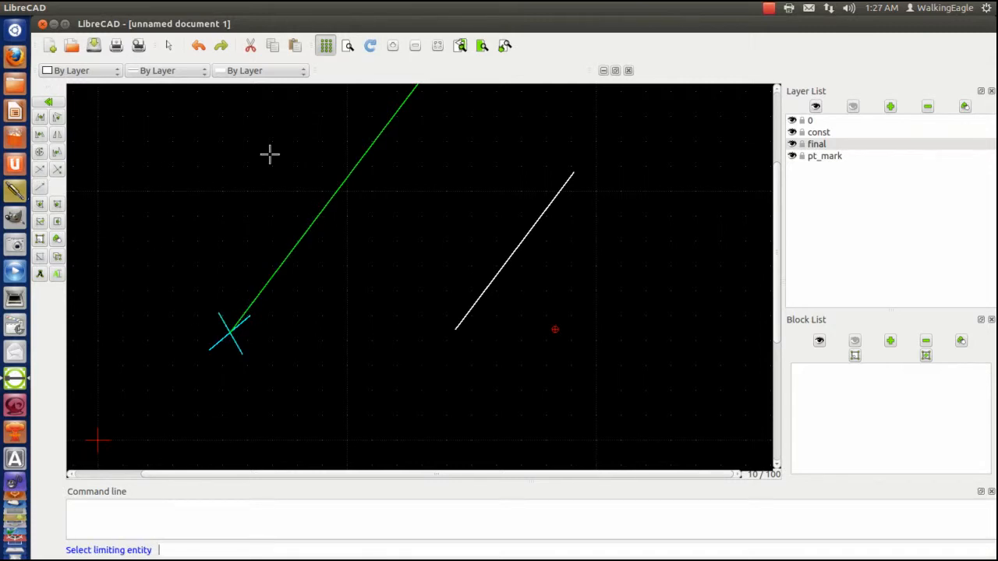
mouse_move(390, 336)
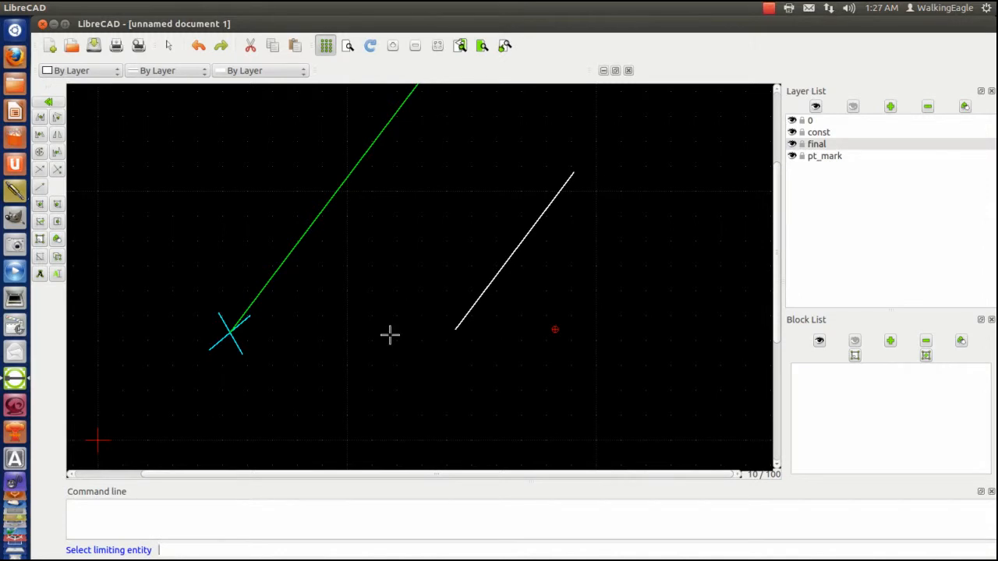
mouse_move(146, 178)
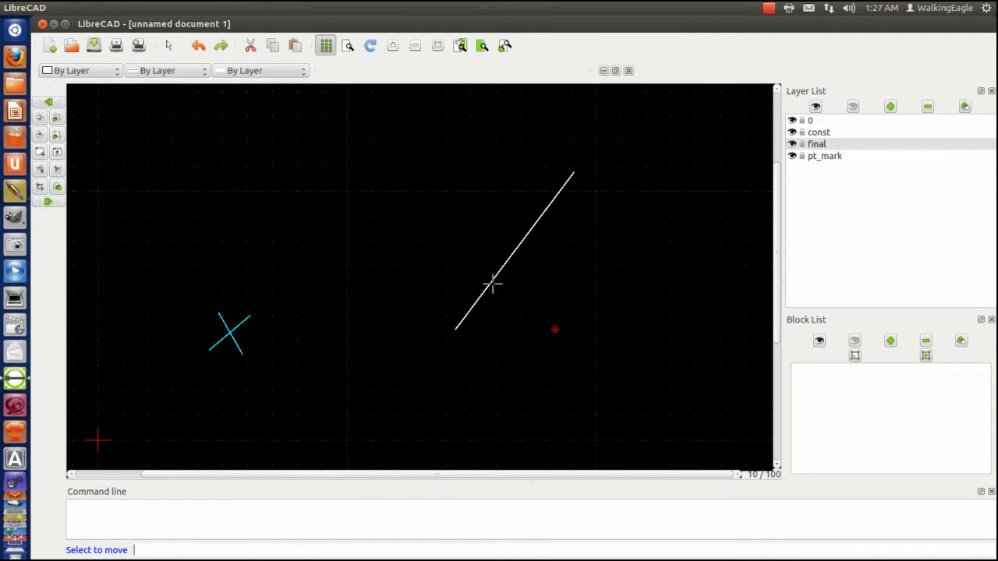
Step: Select the white diagonal line as the object to move/copy
left_click(515, 234)
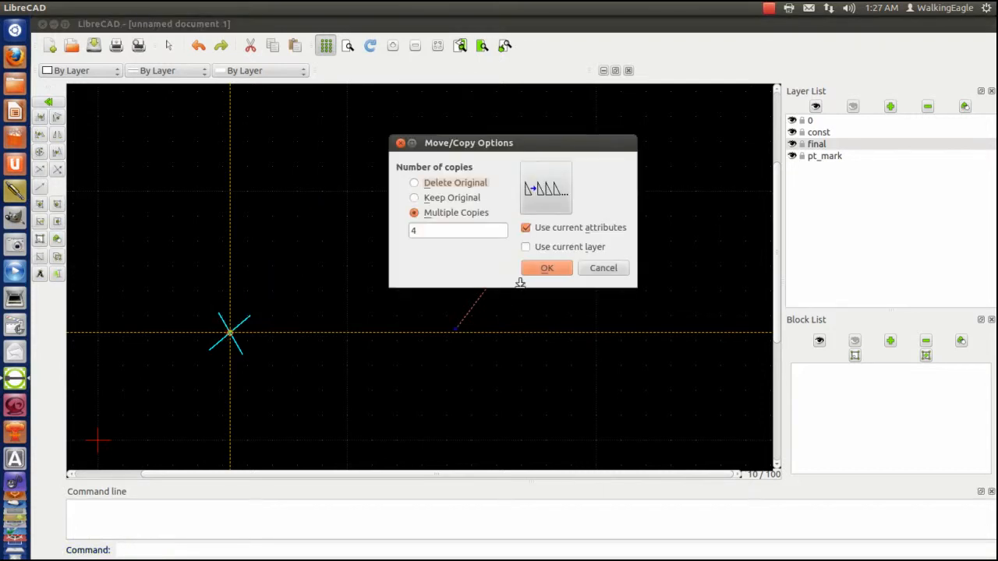
Step: Move the white diagonal onto the cyan cross with Delete Original, replacing the green line
left_click(415, 183)
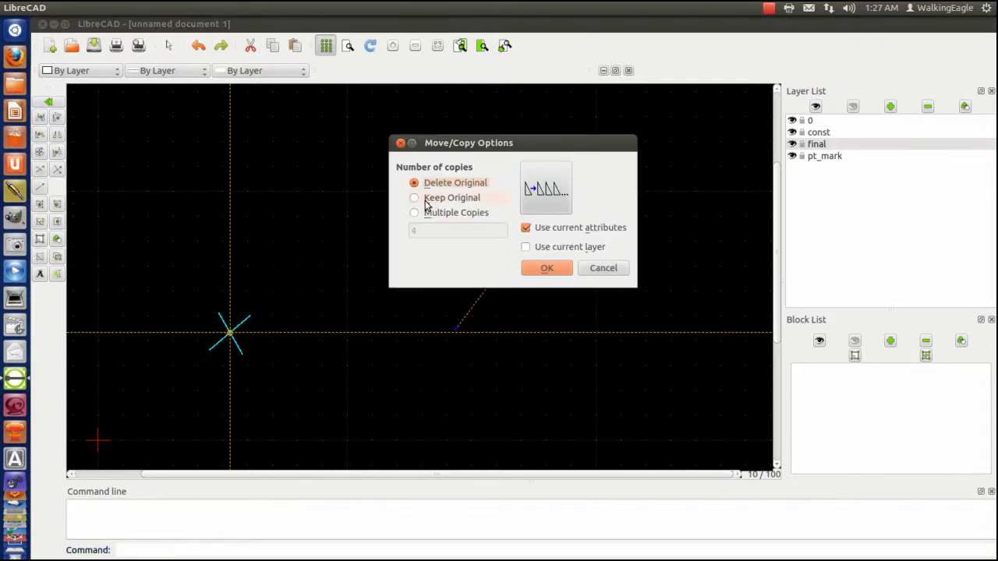
left_click(546, 268)
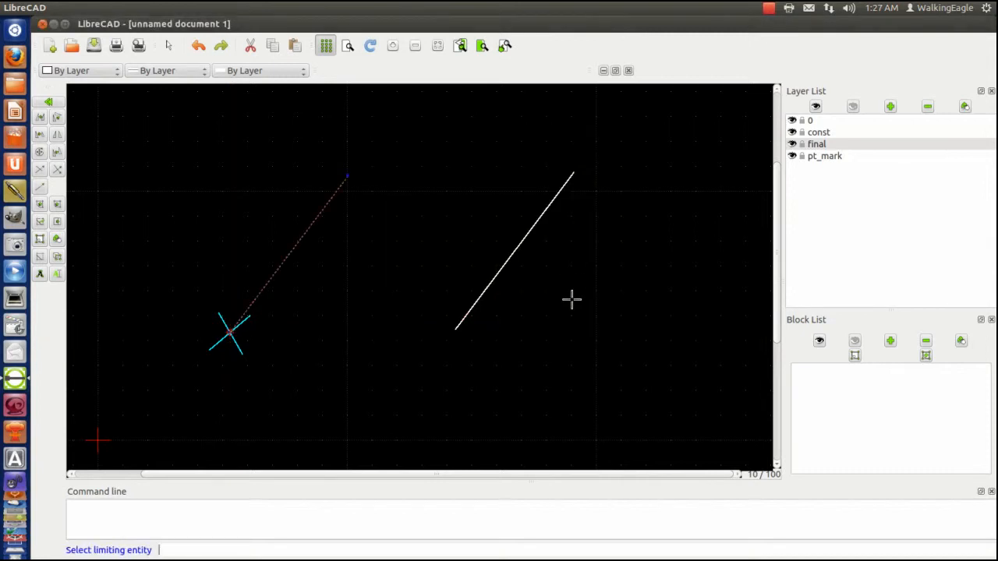
mouse_move(759, 253)
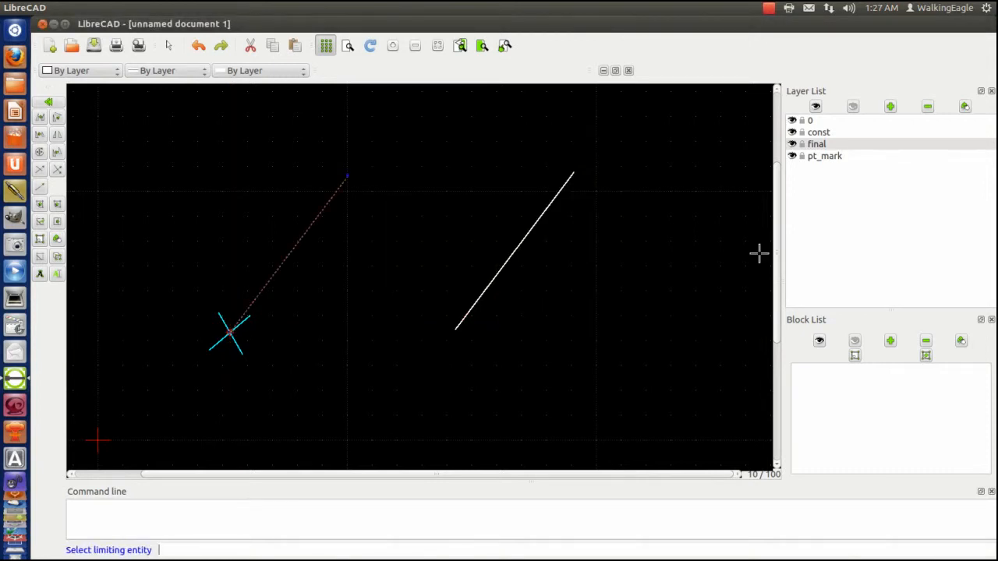
left_click(289, 257)
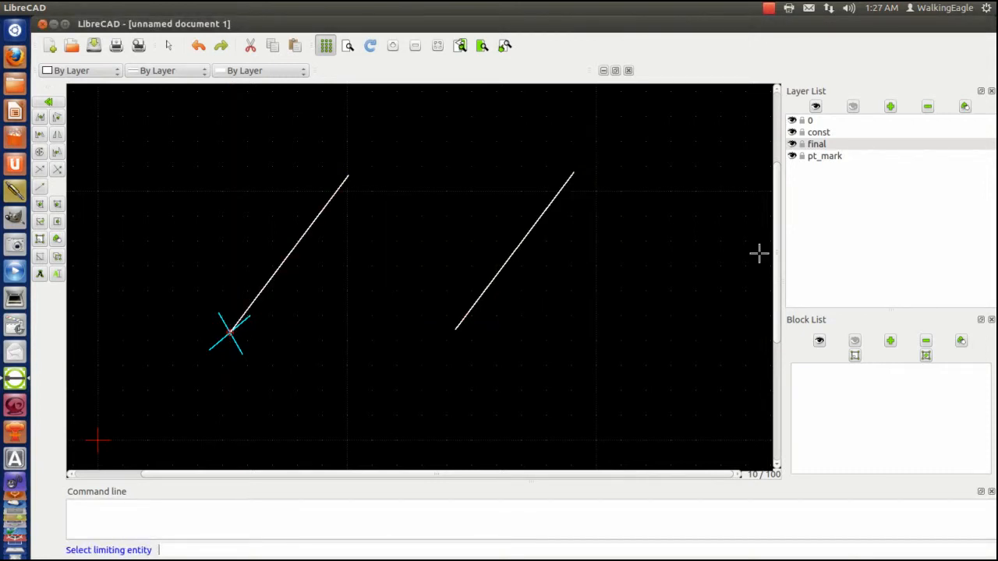
mouse_move(290, 248)
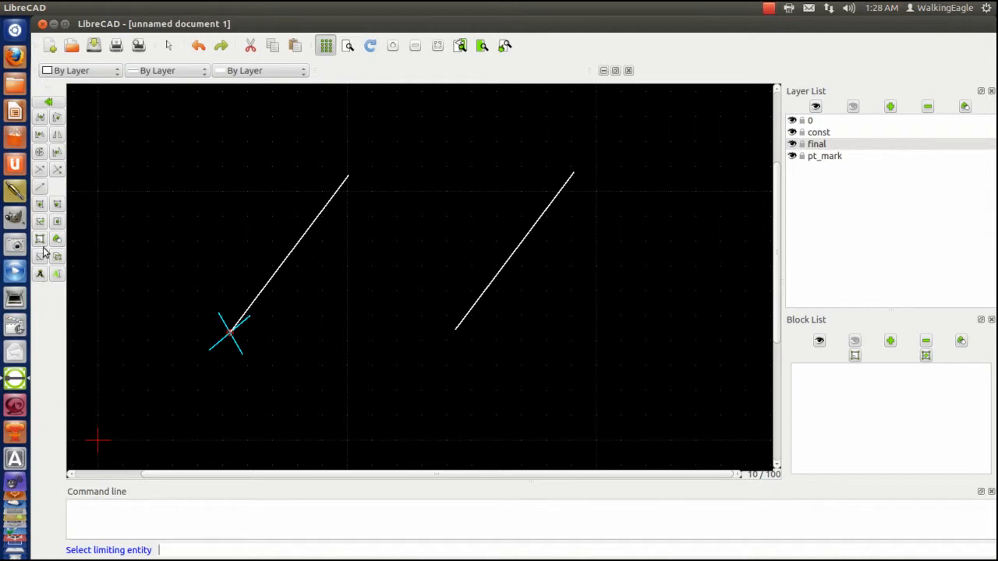
mouse_move(58, 241)
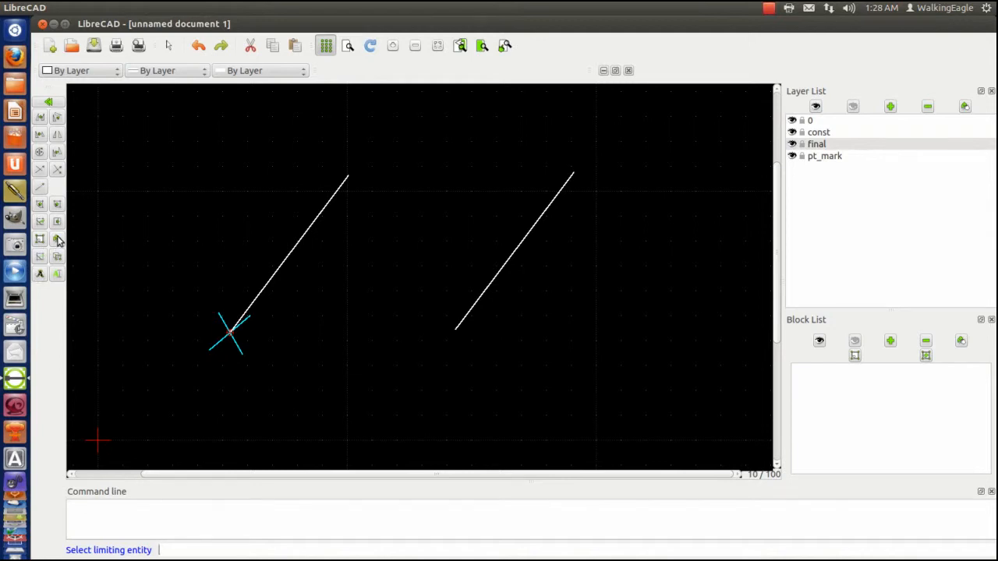
mouse_move(129, 277)
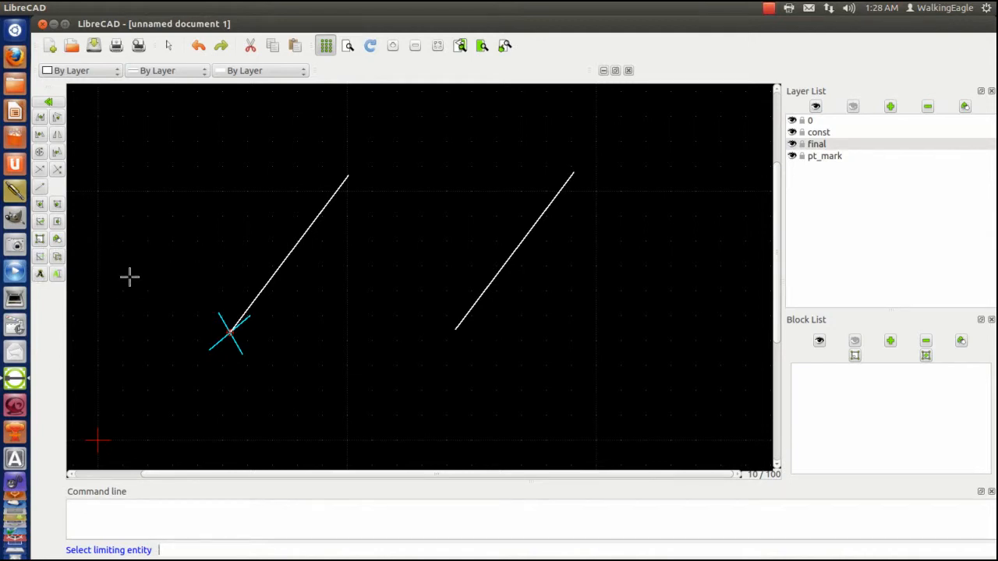
mouse_move(321, 273)
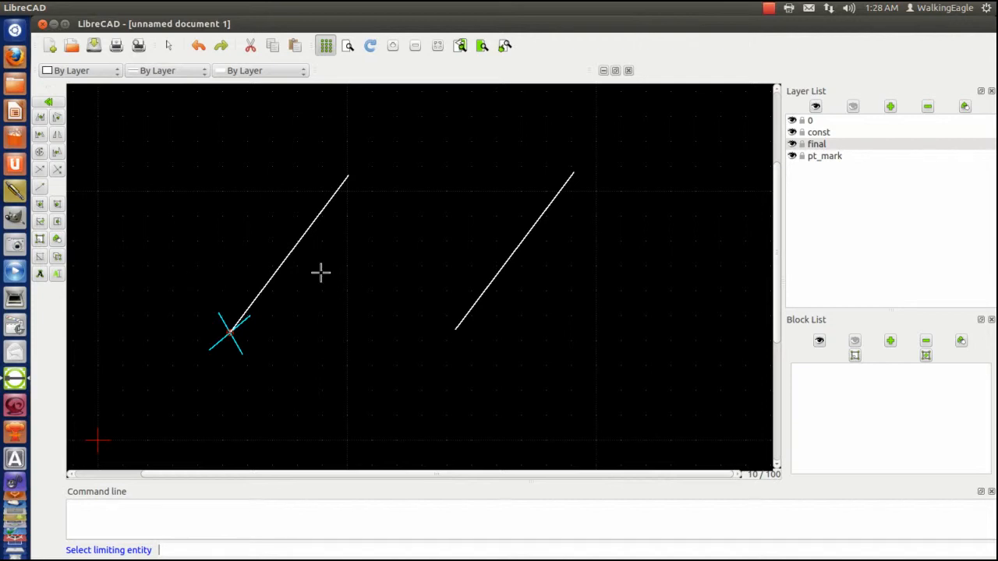
mouse_move(283, 259)
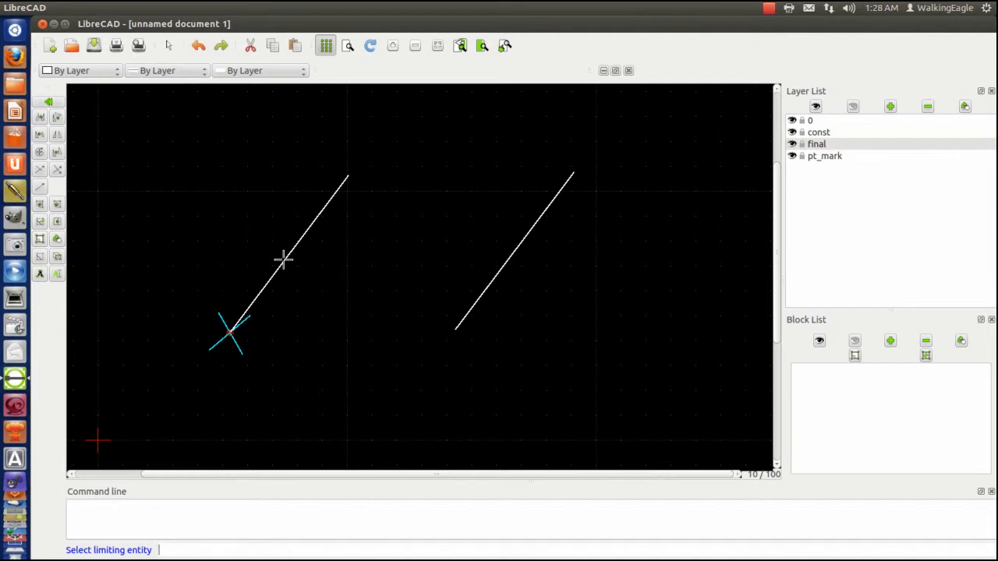
mouse_move(210, 212)
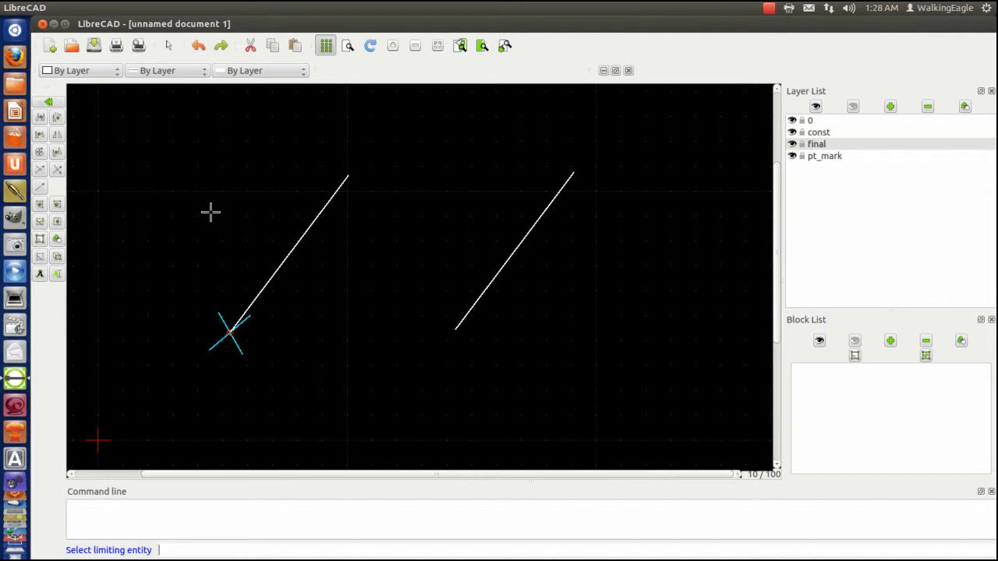
mouse_move(72, 153)
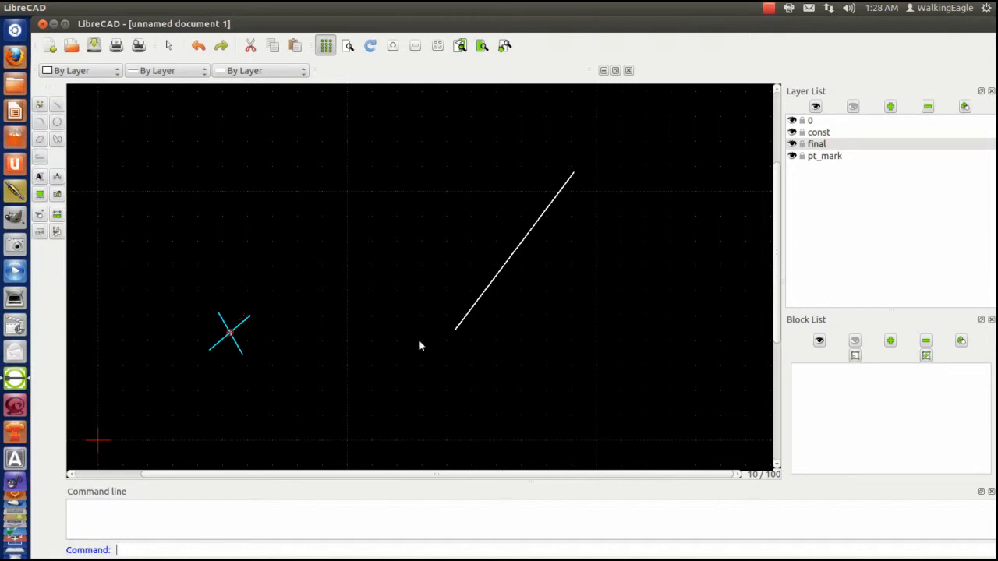
mouse_move(453, 338)
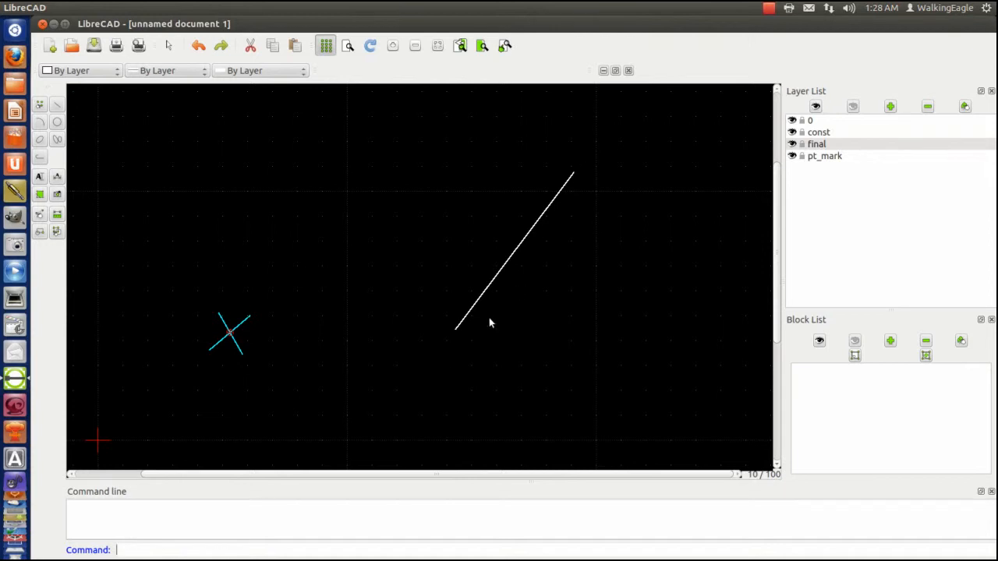
mouse_move(357, 249)
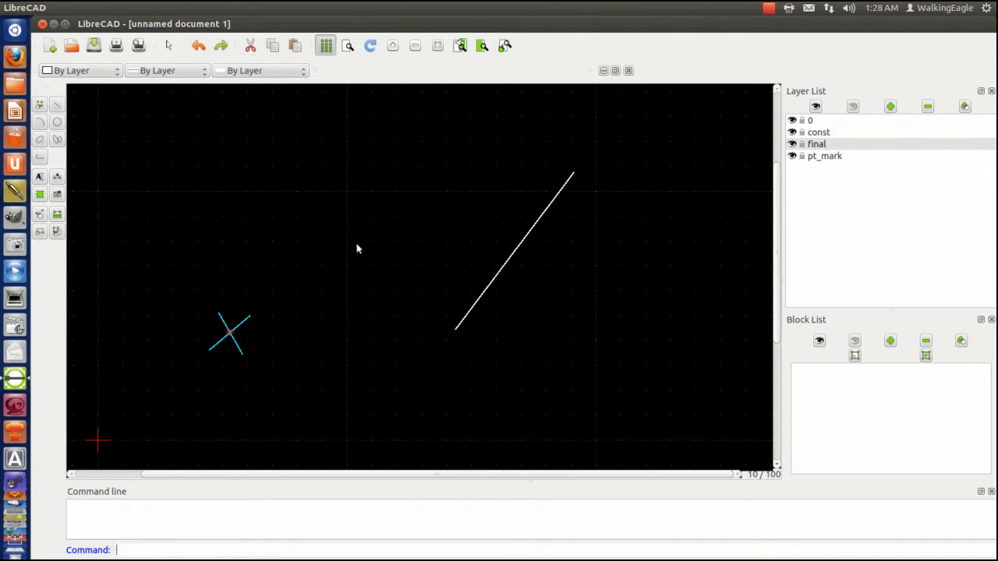
mouse_move(346, 287)
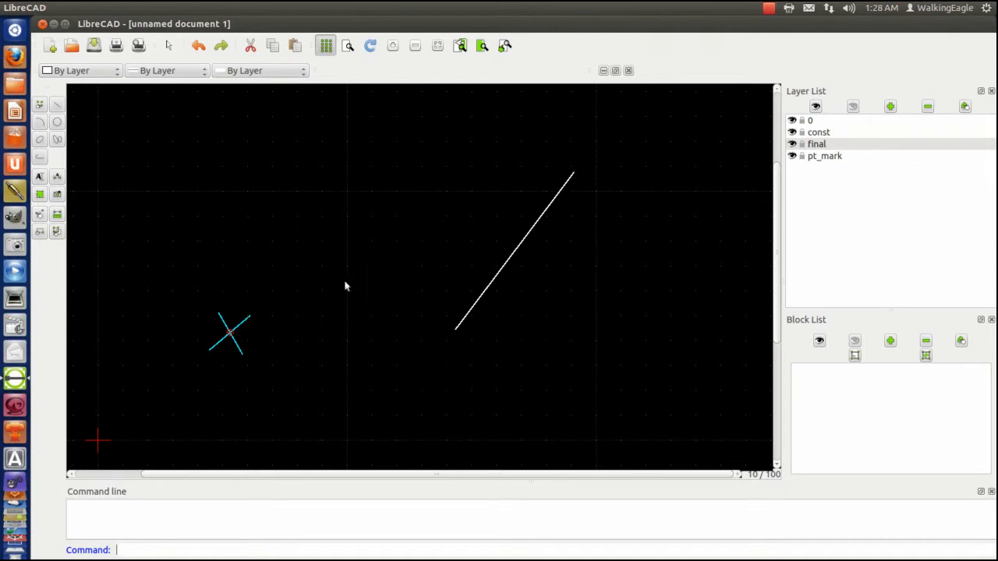
mouse_move(335, 328)
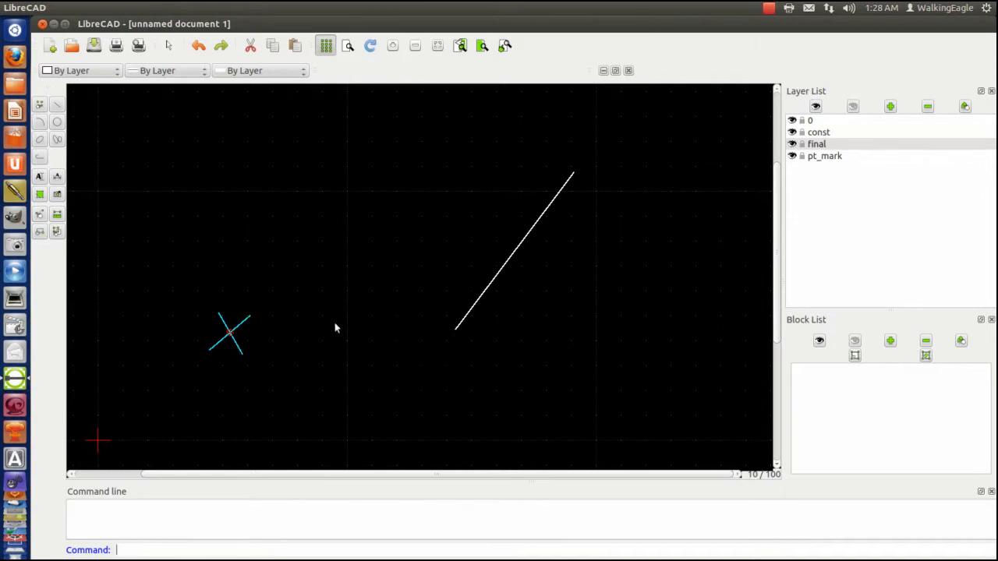
Step: Turn off the drawing grid so the diagonal sits on a plain black background
left_click(324, 45)
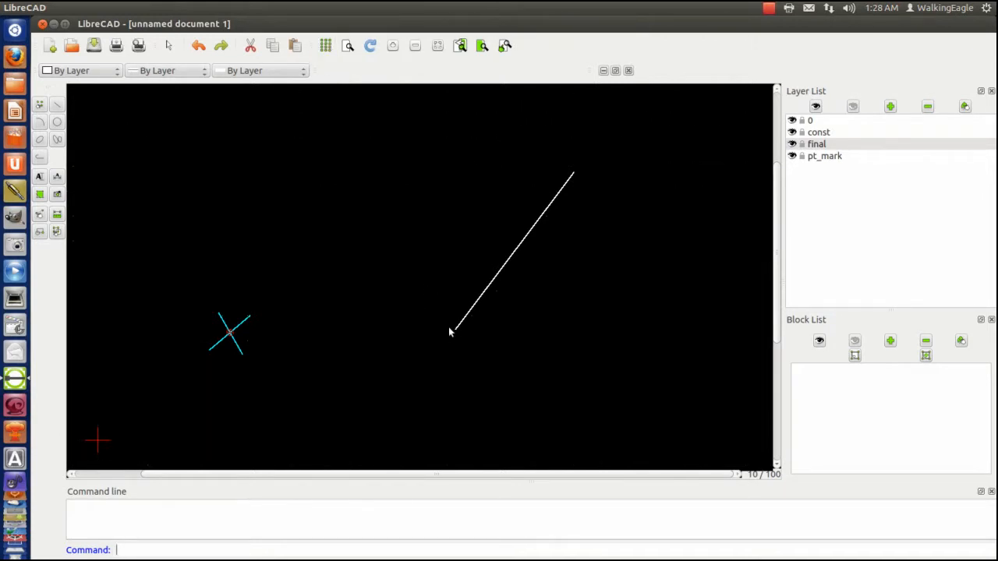
mouse_move(65, 141)
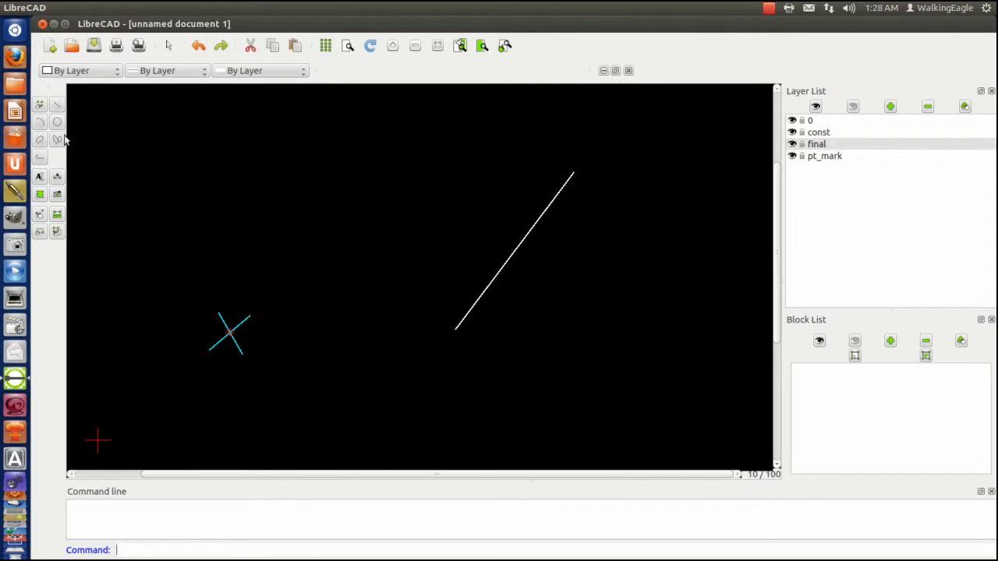
mouse_move(59, 106)
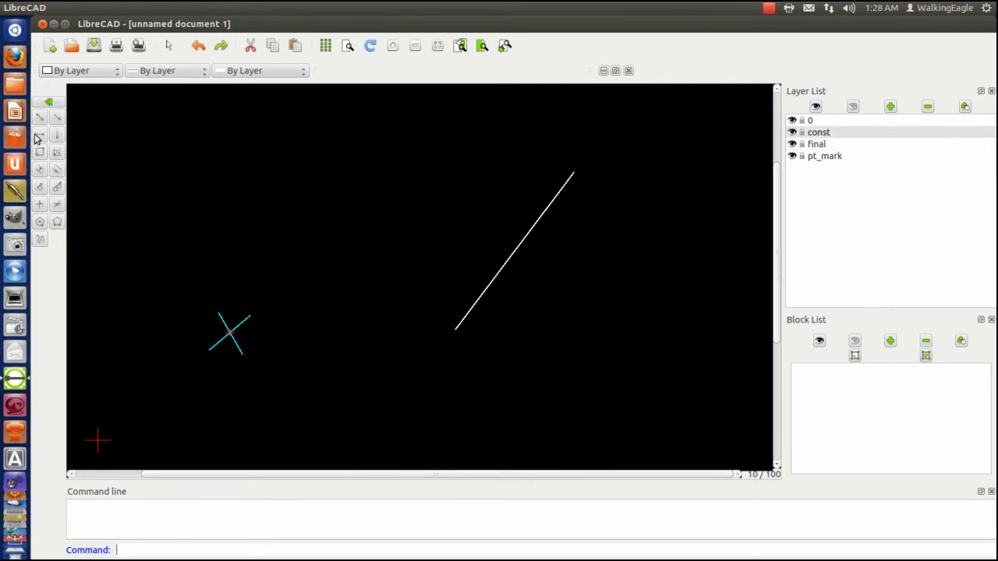
Step: Begin a horizontal construction line from the diagonal's lower endpoint on the const layer
left_click(38, 134)
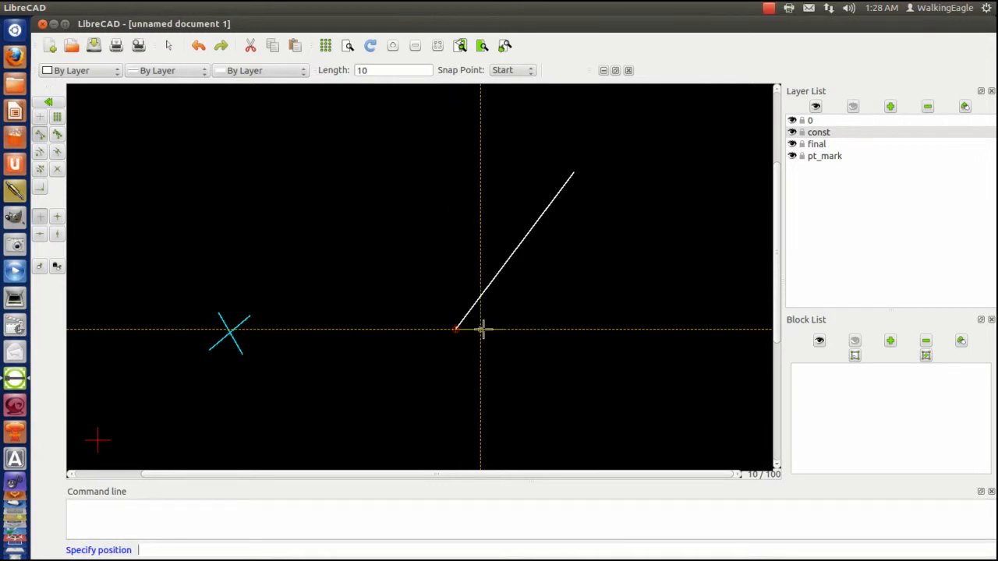
mouse_move(506, 329)
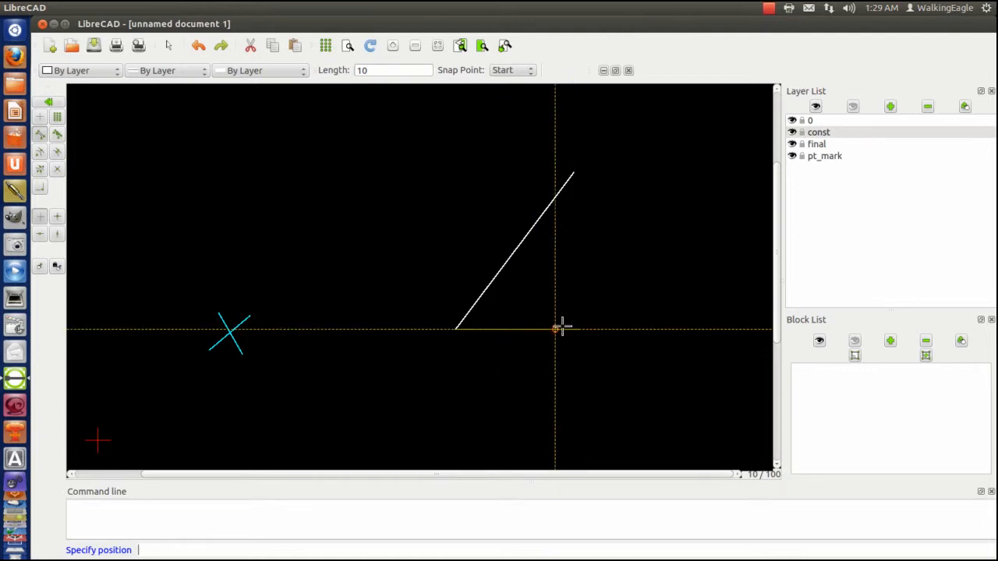
mouse_move(455, 257)
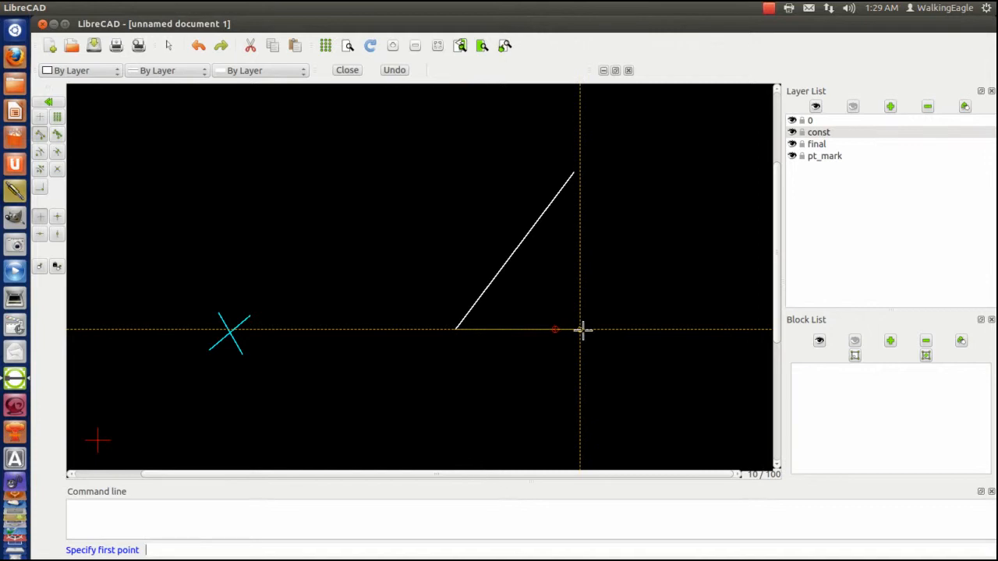
Step: Draw the vertical line from the horizontal line's end up to the diagonal's top, closing the triangle
left_click(573, 173)
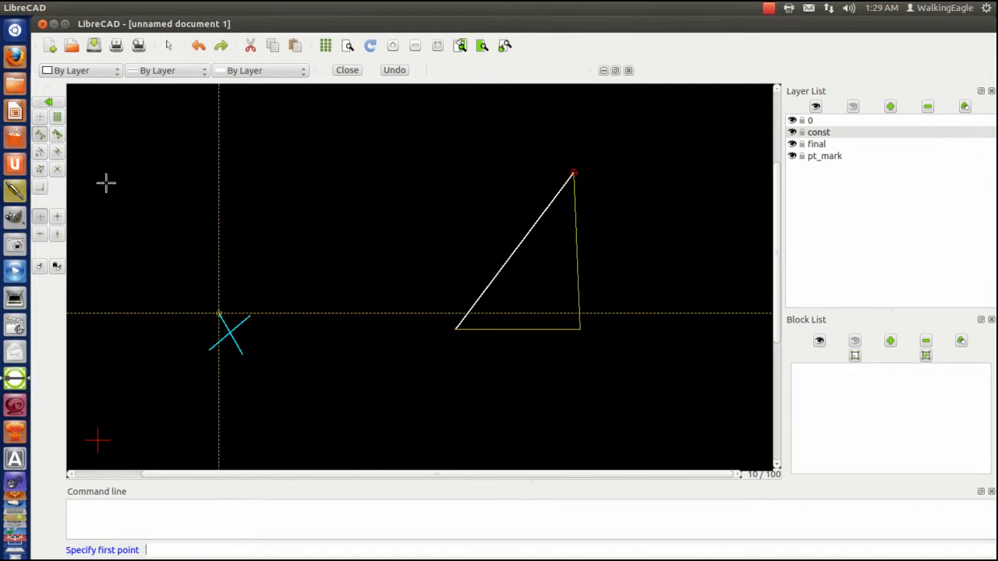
left_click(346, 70)
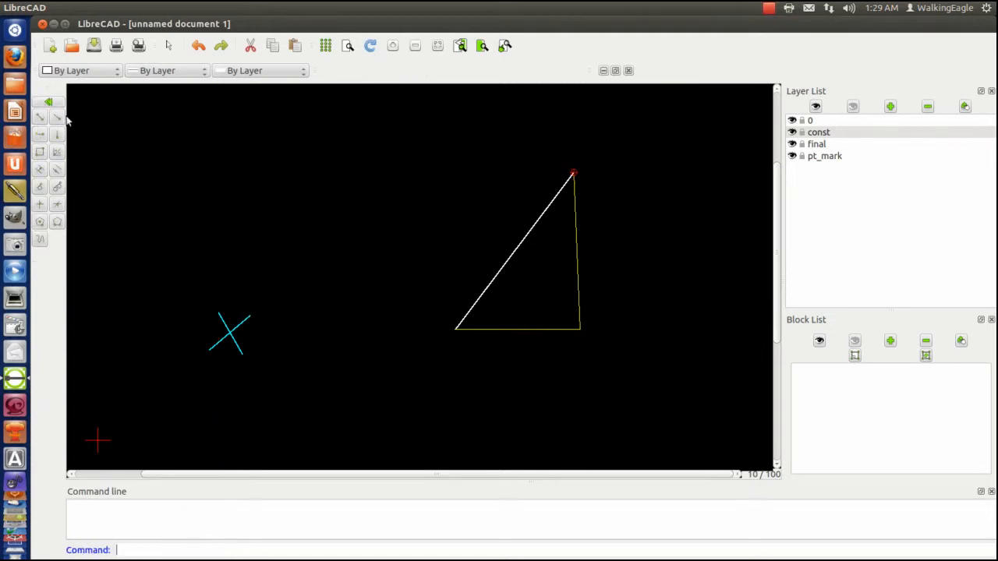
mouse_move(56, 106)
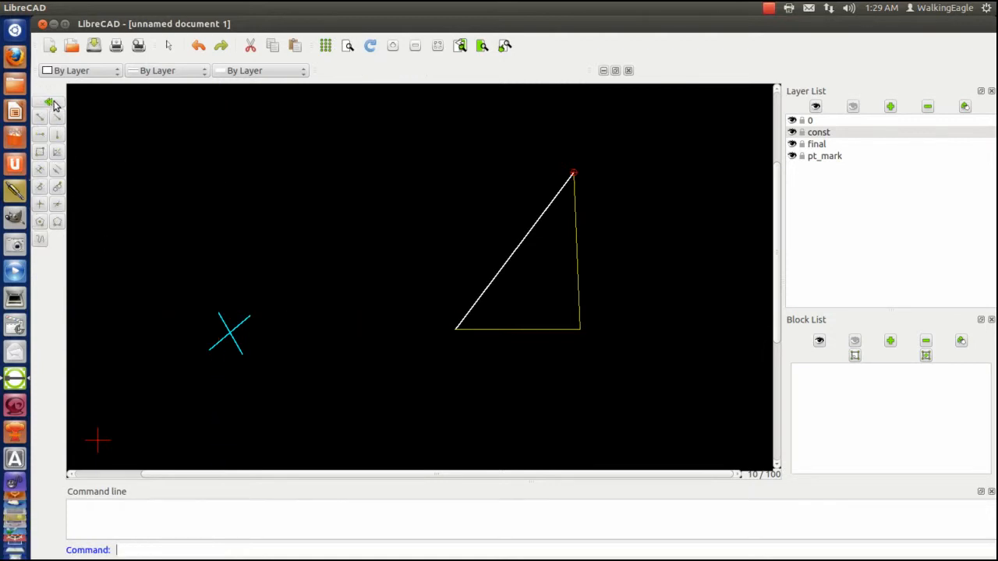
Step: Make 4 evenly spaced multiple copies of the vertical construction line across the triangle's base
left_click(48, 103)
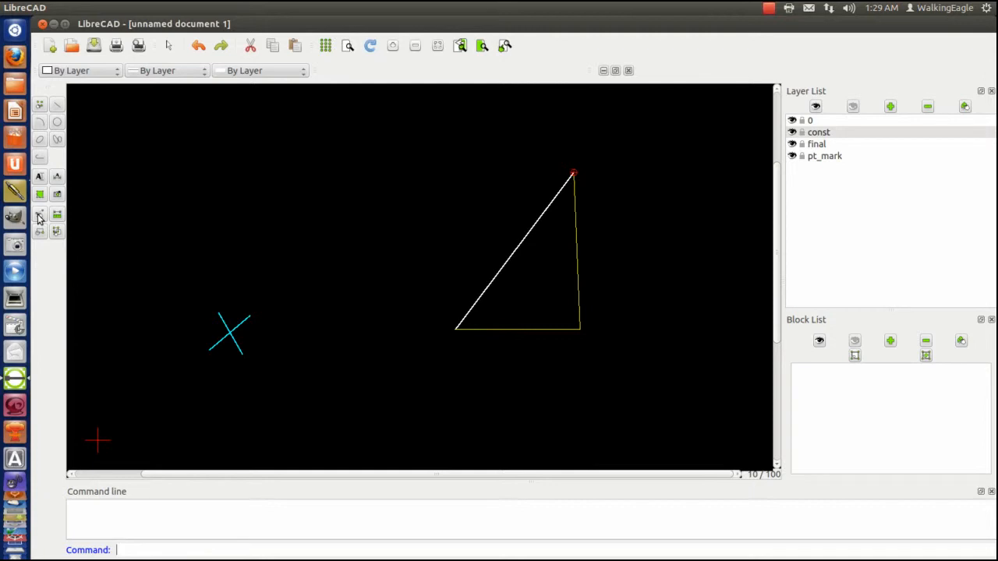
mouse_move(39, 218)
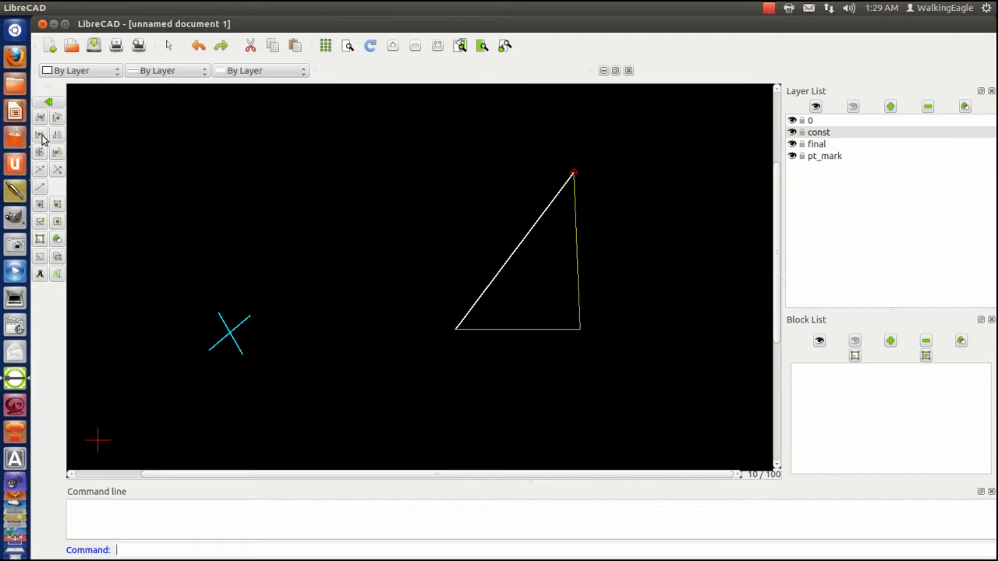
left_click(41, 134)
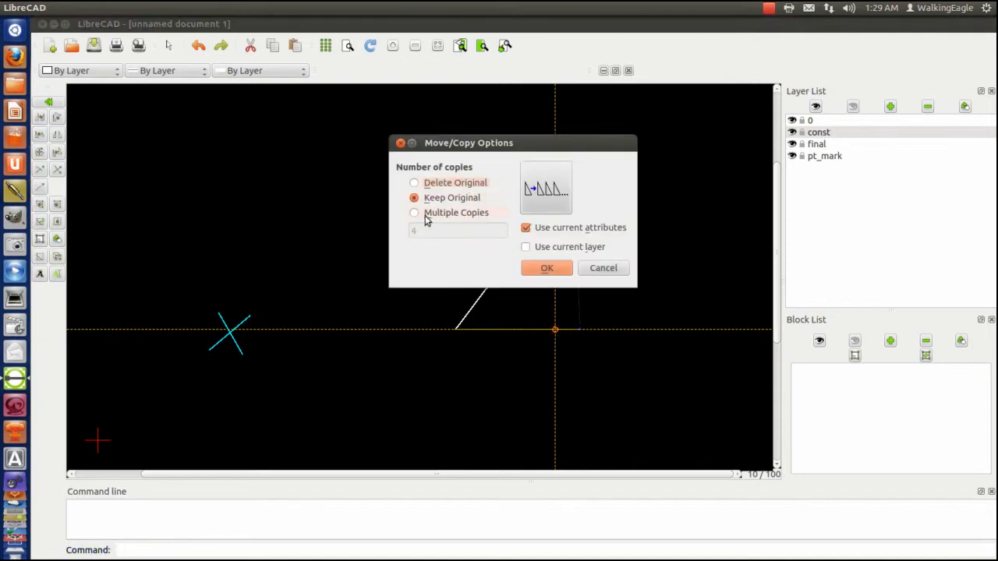
left_click(415, 212)
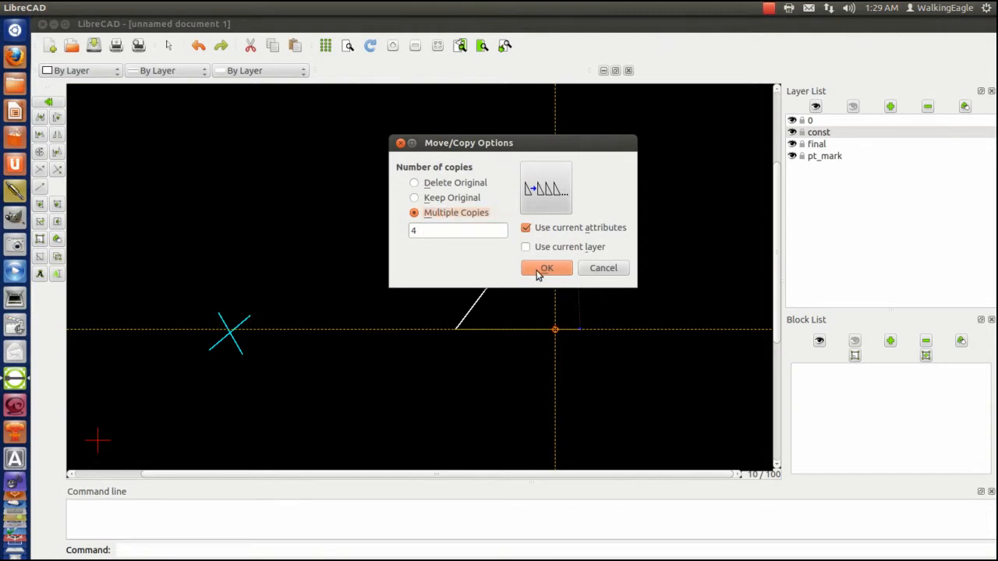
left_click(546, 268)
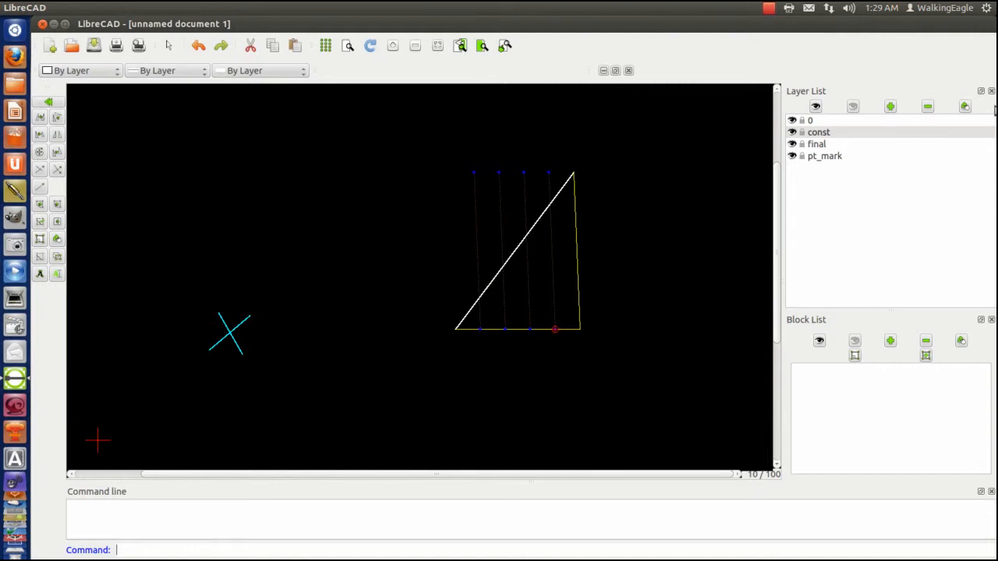
type("K")
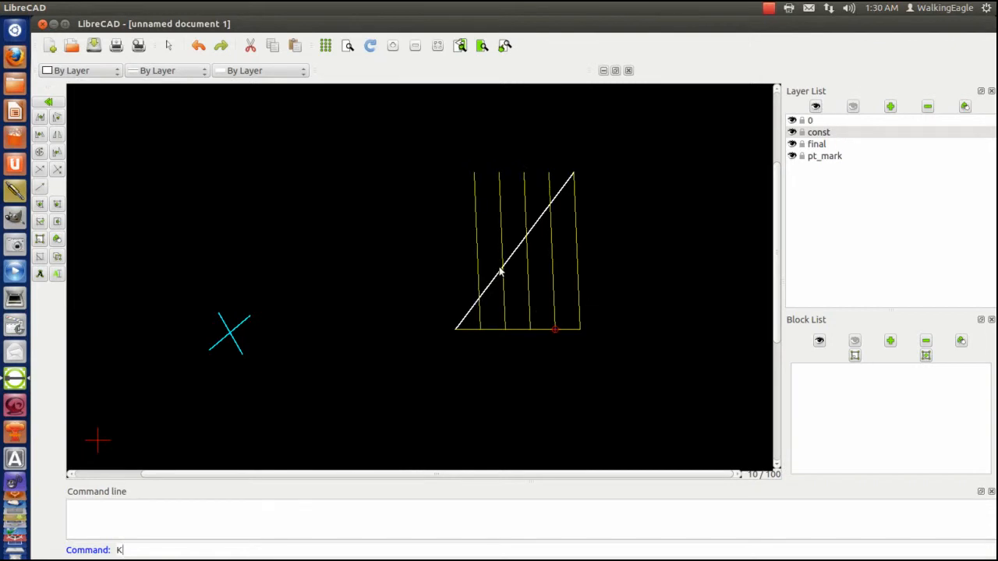
mouse_move(576, 172)
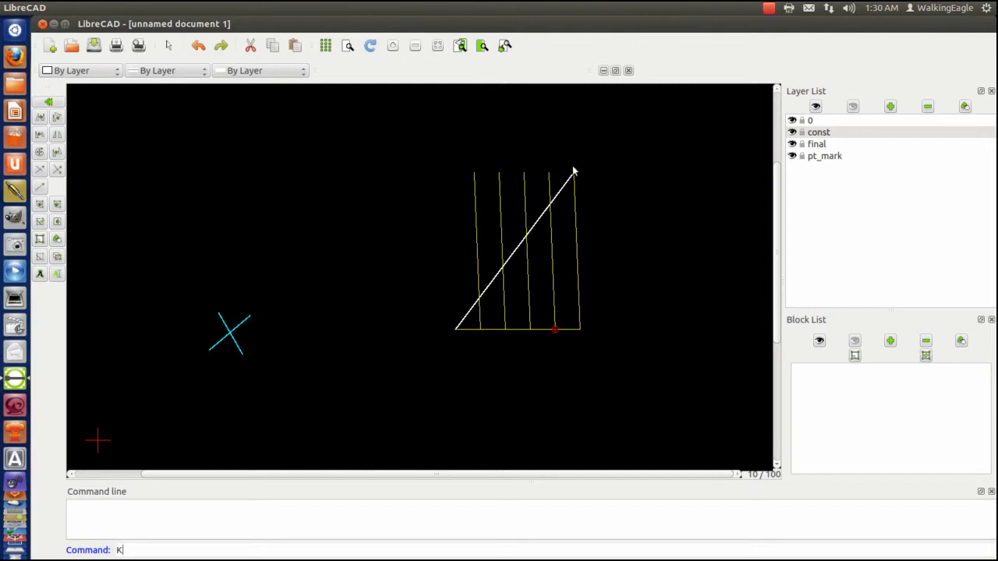
mouse_move(509, 242)
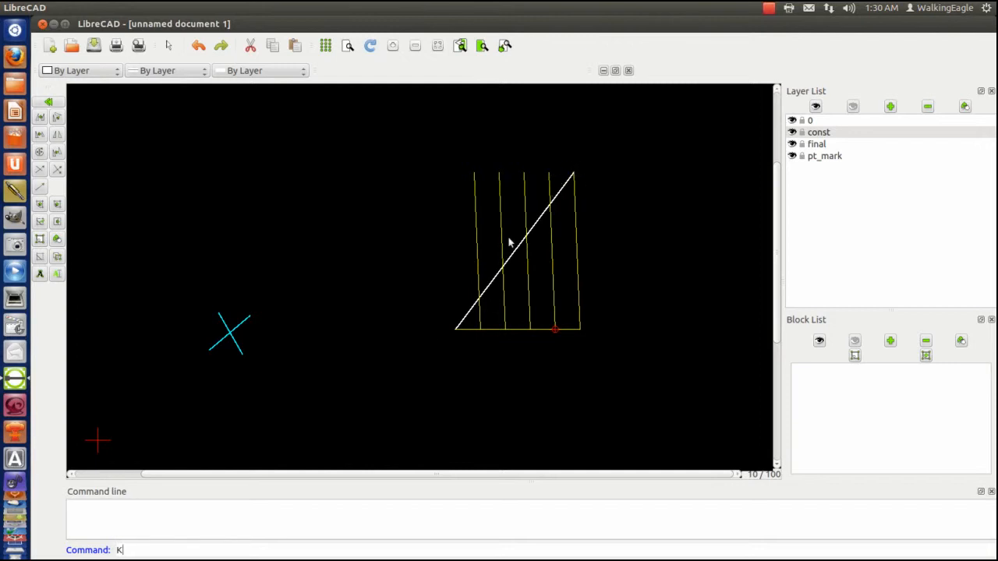
mouse_move(377, 277)
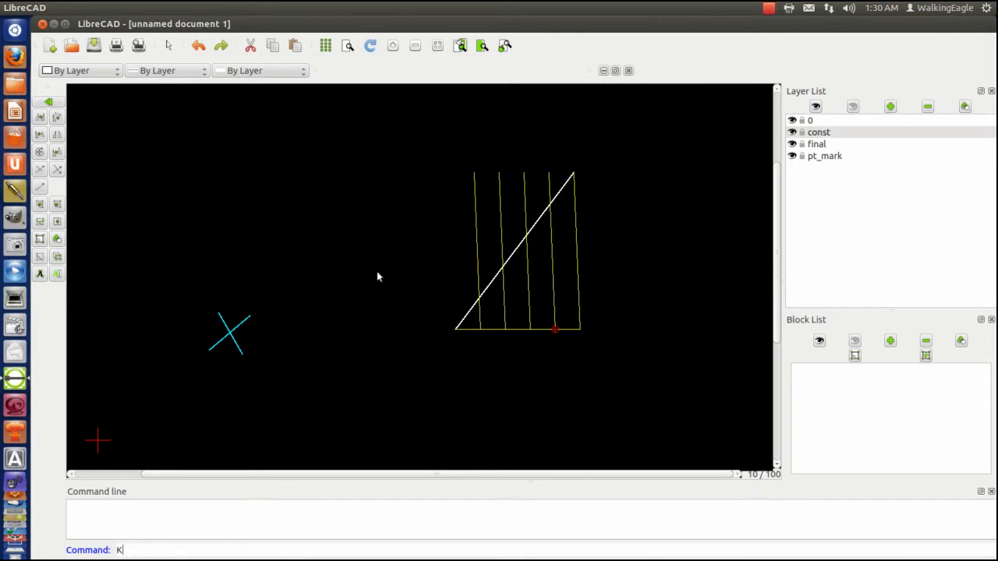
mouse_move(346, 346)
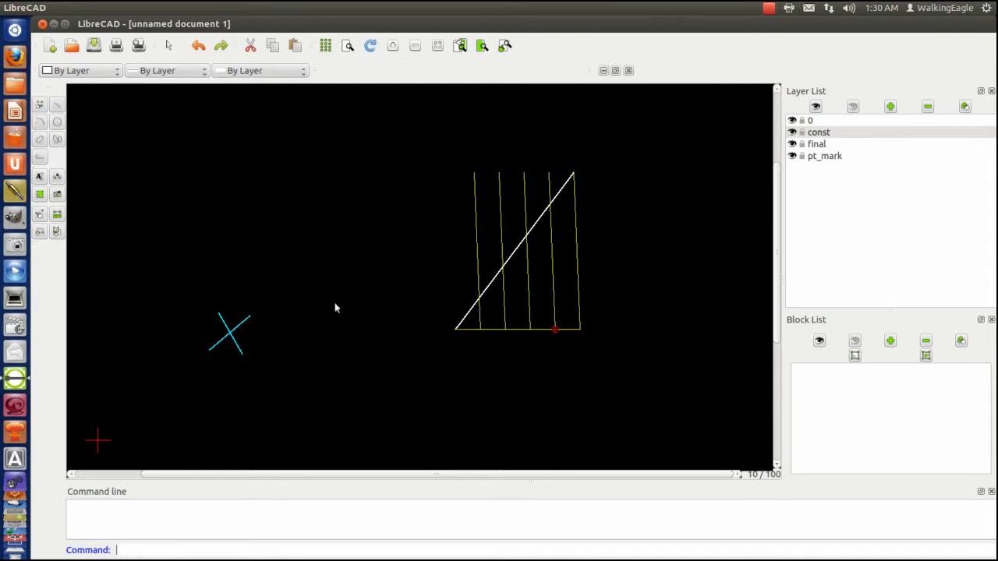
mouse_move(502, 337)
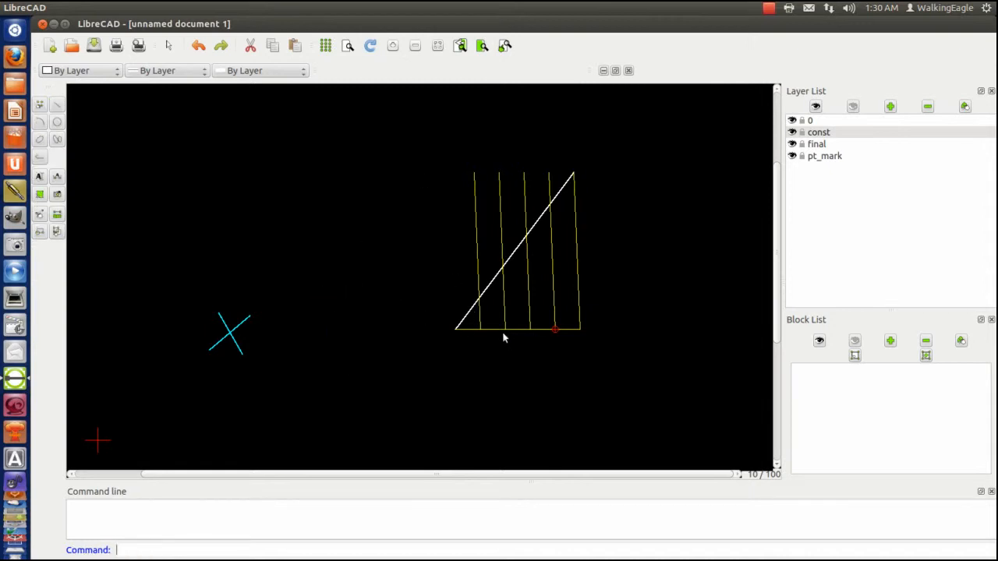
mouse_move(580, 190)
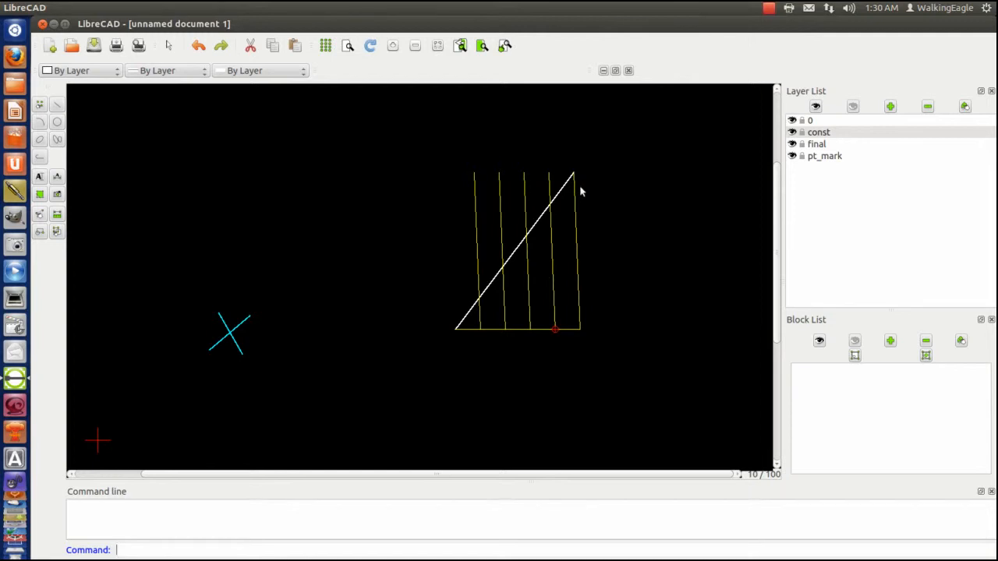
left_click(792, 131)
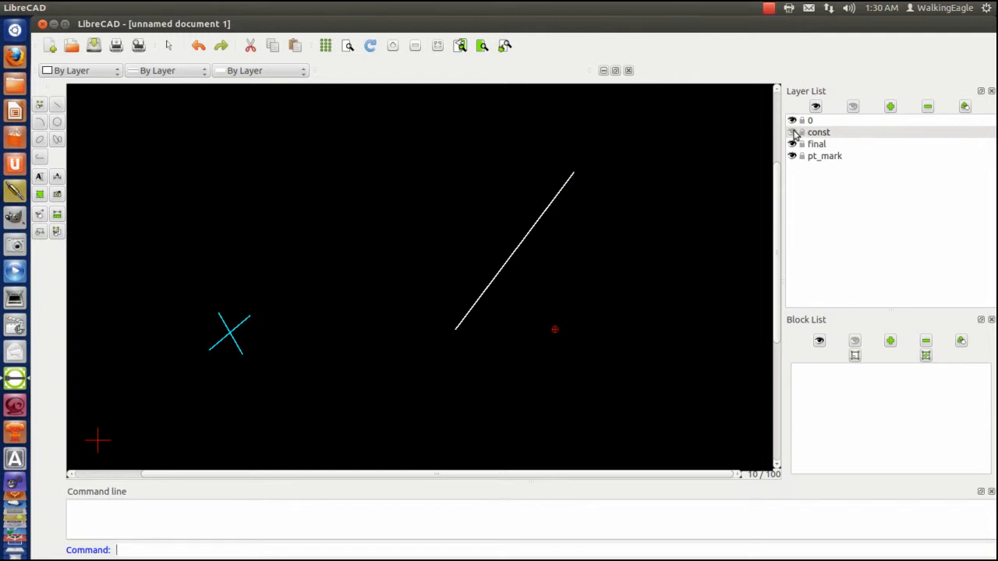
left_click(792, 131)
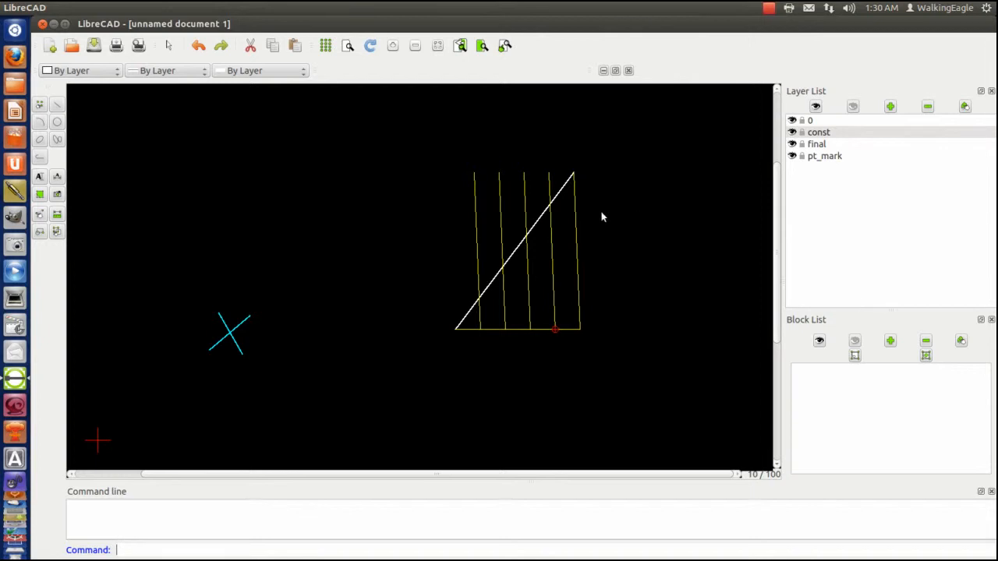
mouse_move(48, 100)
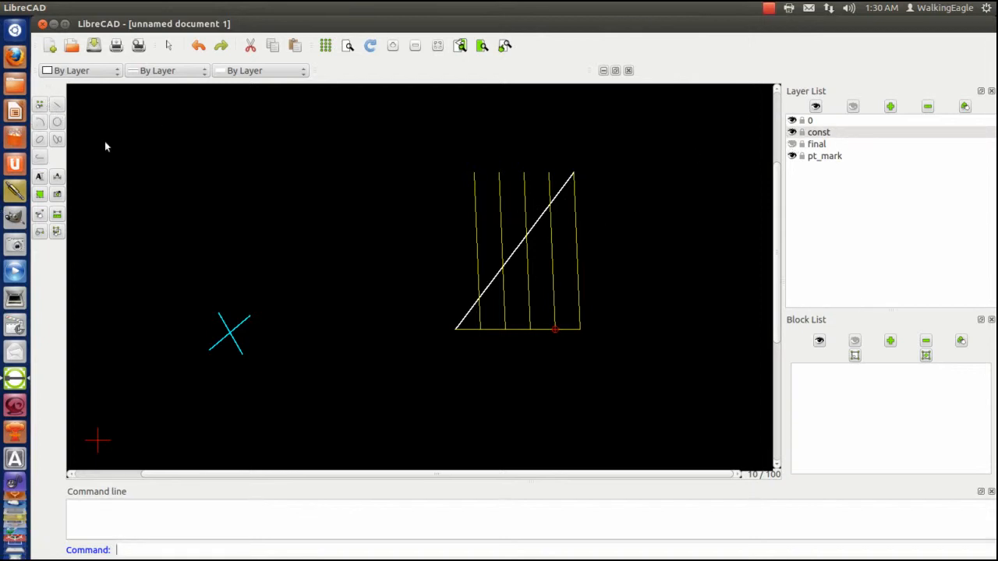
mouse_move(57, 112)
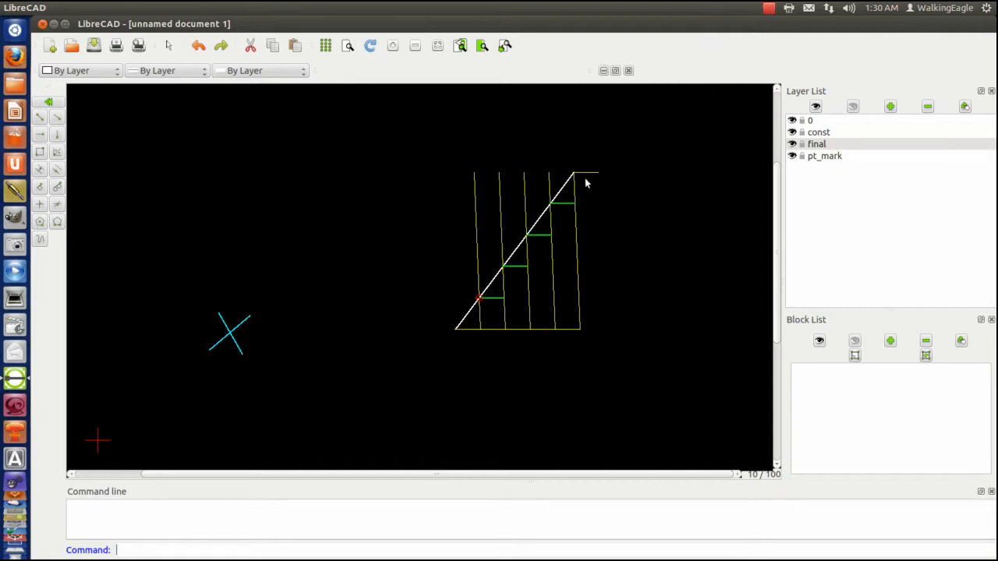
mouse_move(577, 189)
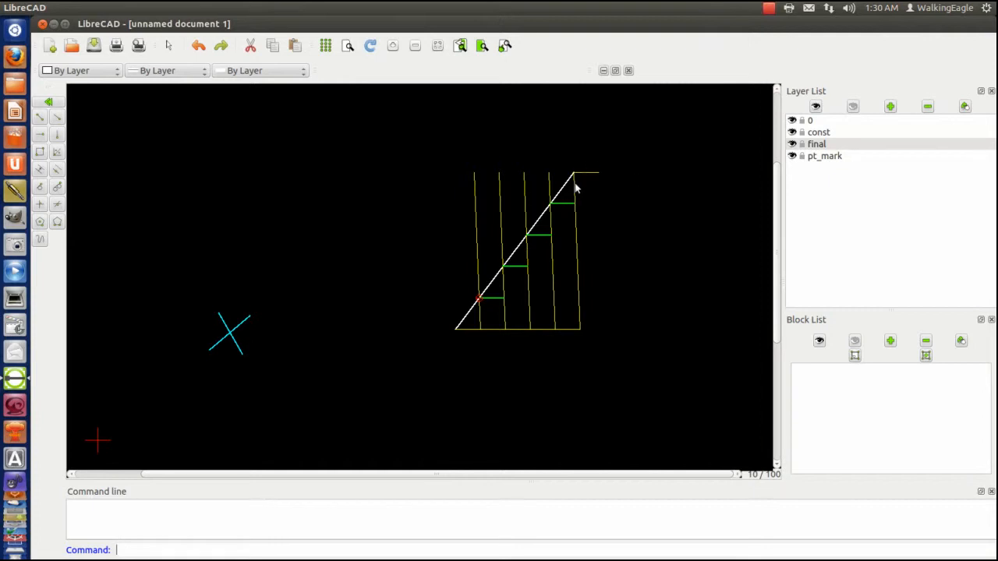
mouse_move(417, 257)
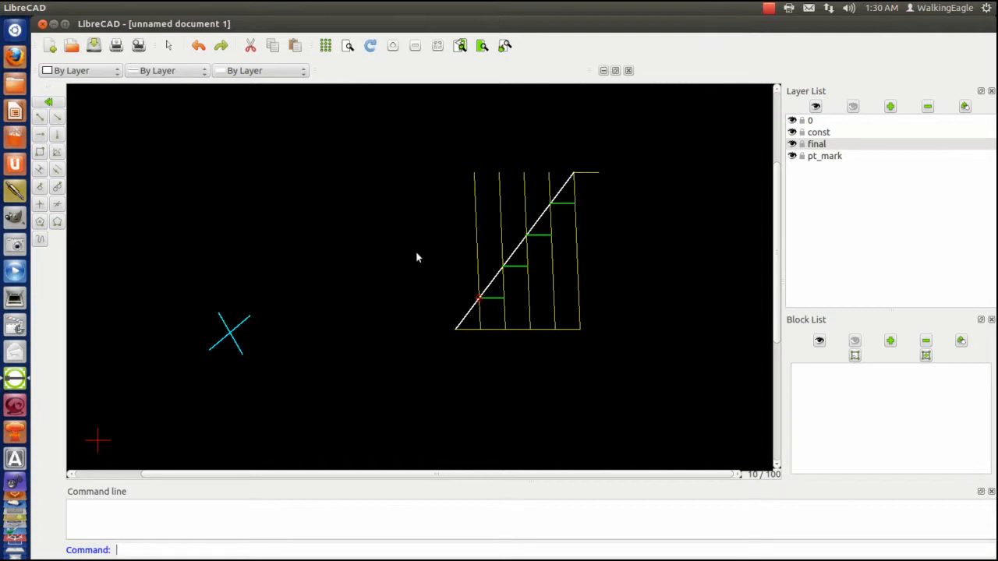
mouse_move(588, 159)
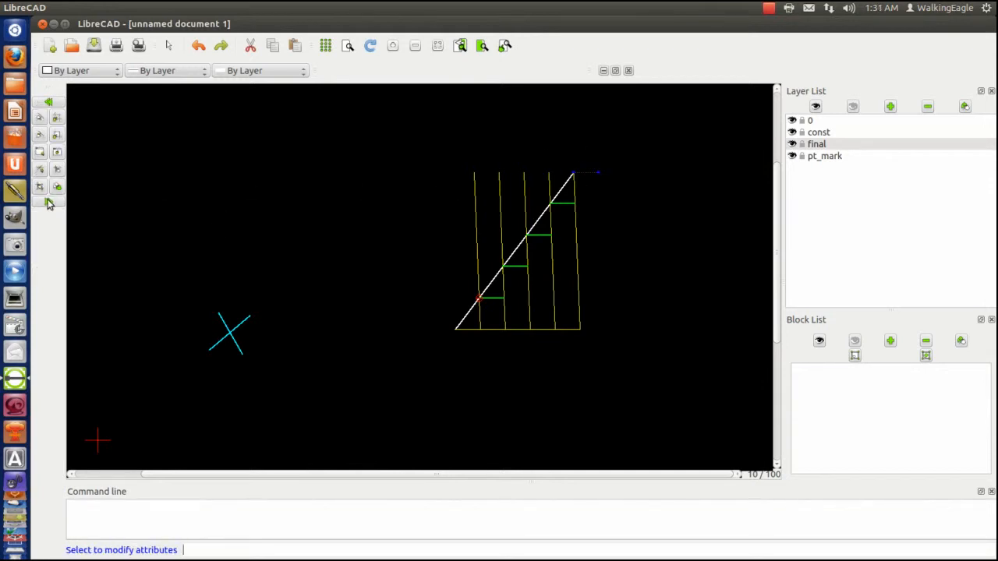
Step: Reassign the selected horizontal tick lines to the final layer via Attributes
left_click(555, 165)
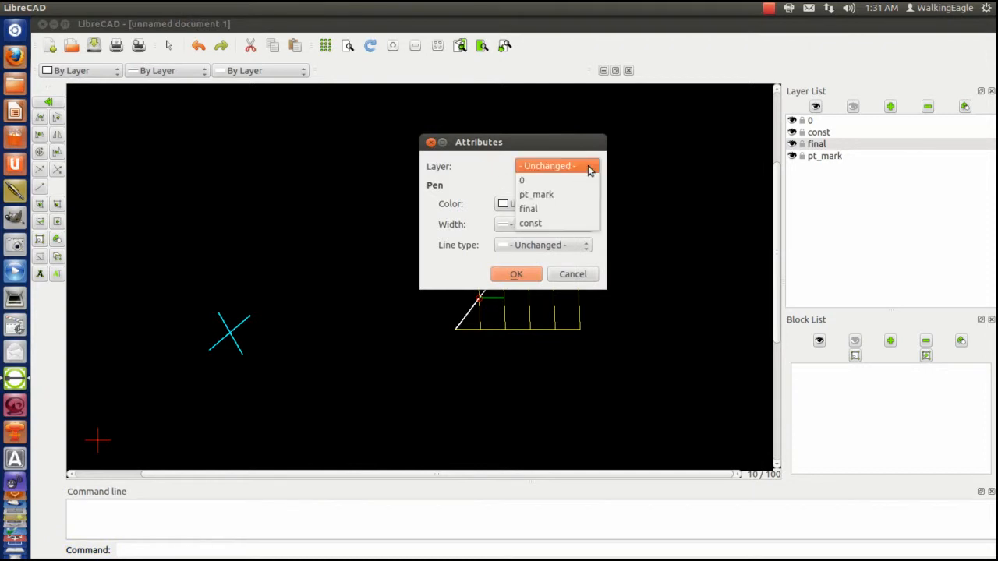
left_click(527, 209)
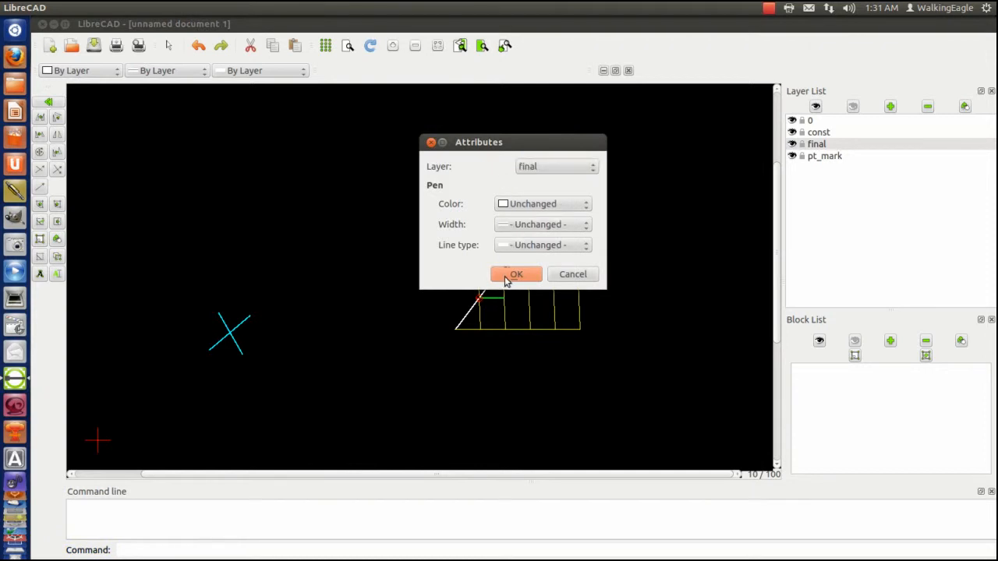
left_click(515, 275)
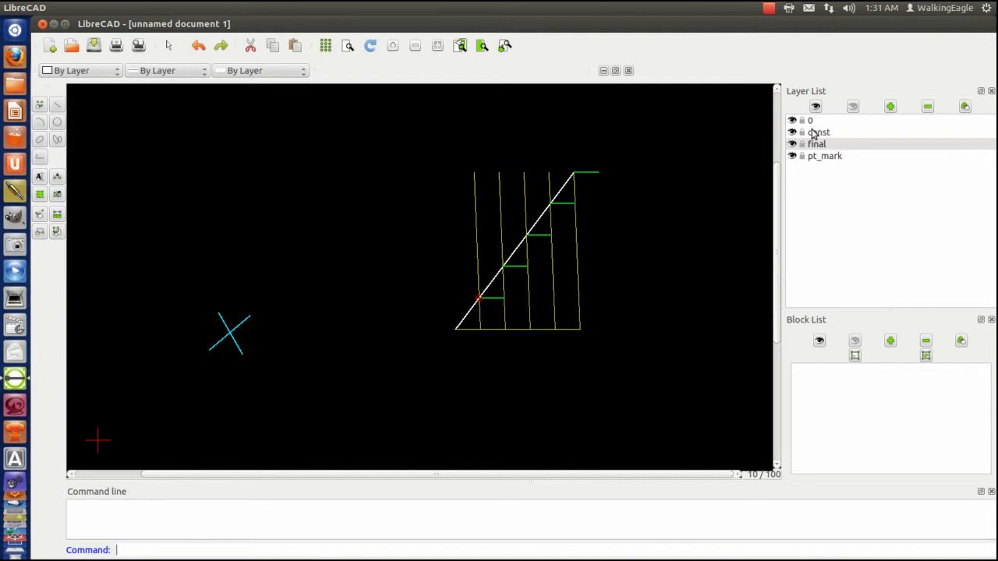
Step: Hide the const layer, leaving only the diagonal with its five green ticks
left_click(792, 131)
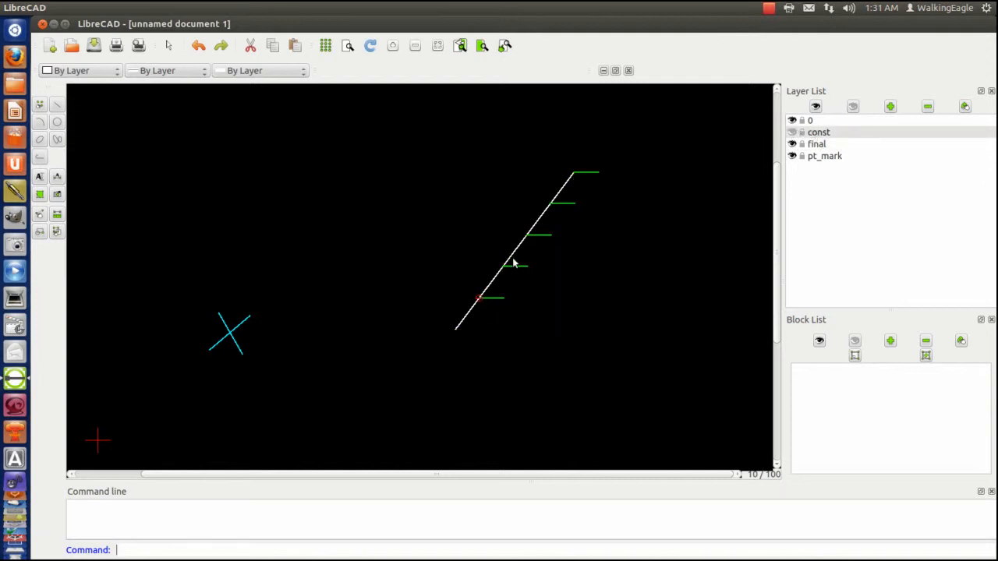
mouse_move(452, 337)
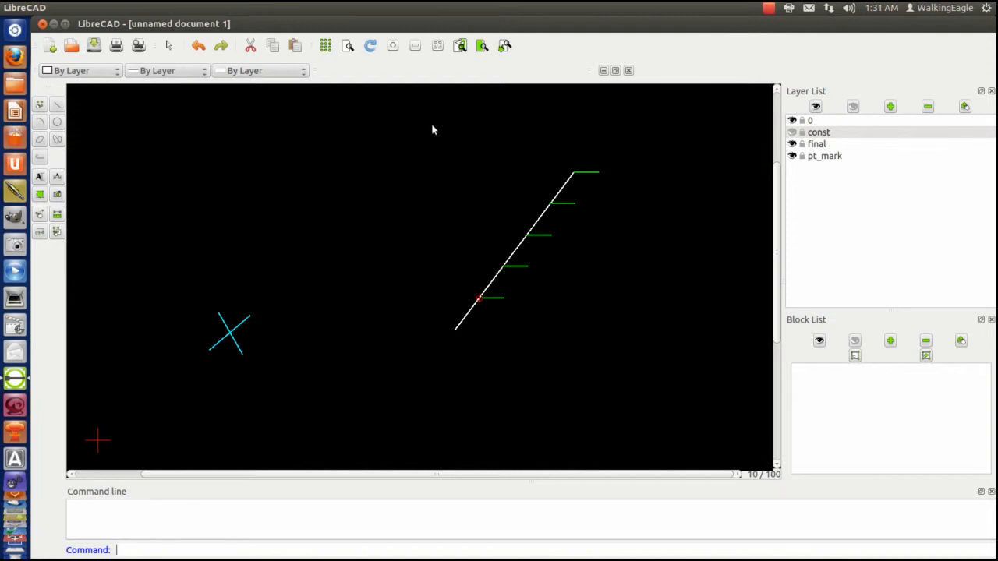
mouse_move(276, 165)
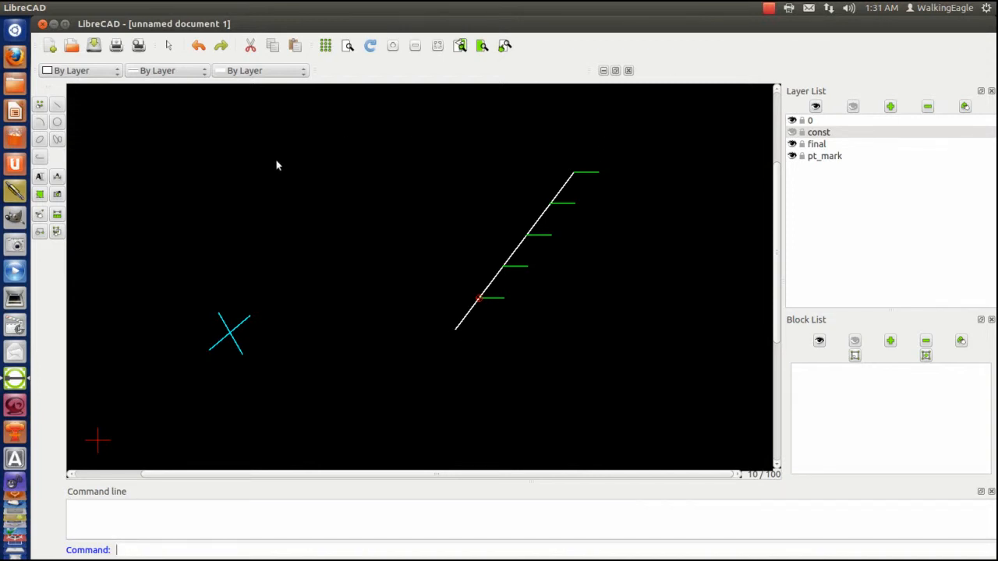
mouse_move(268, 172)
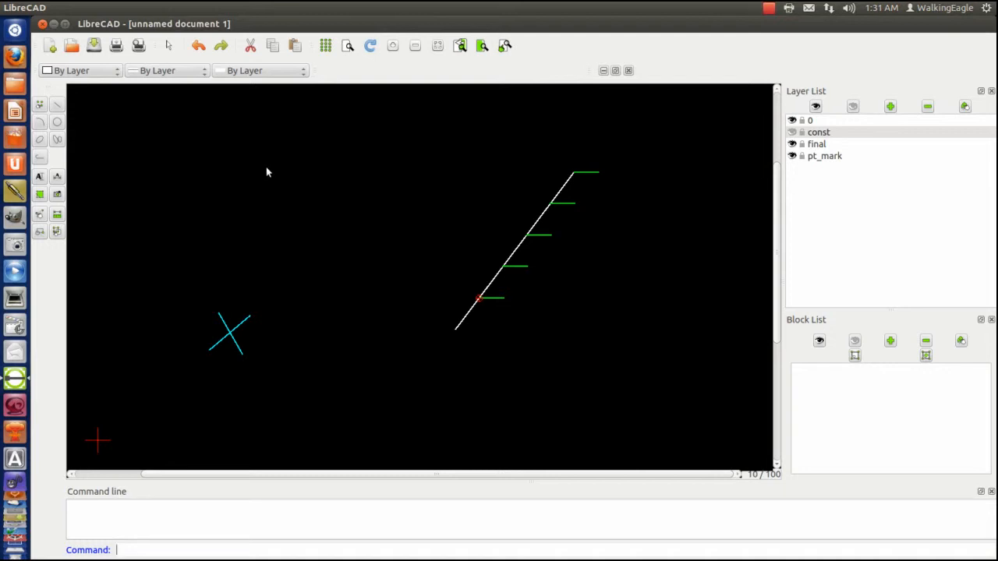